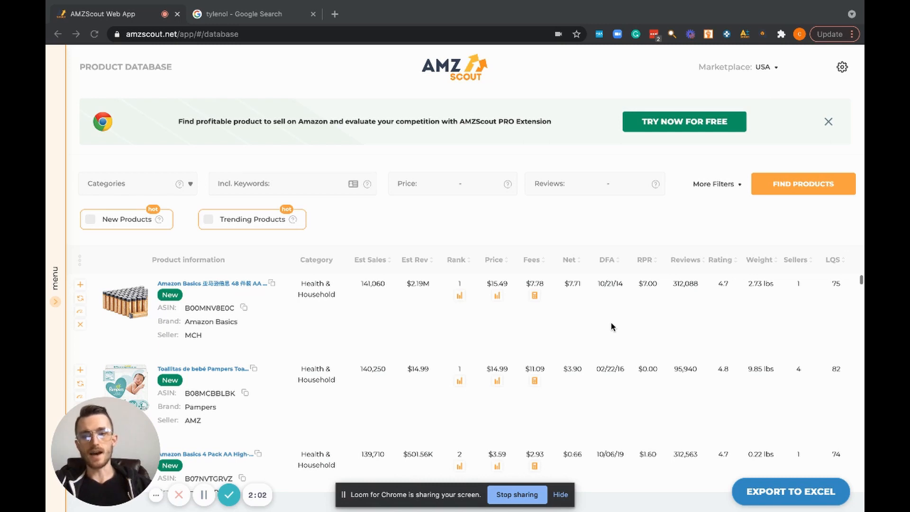
mouse_move(346, 309)
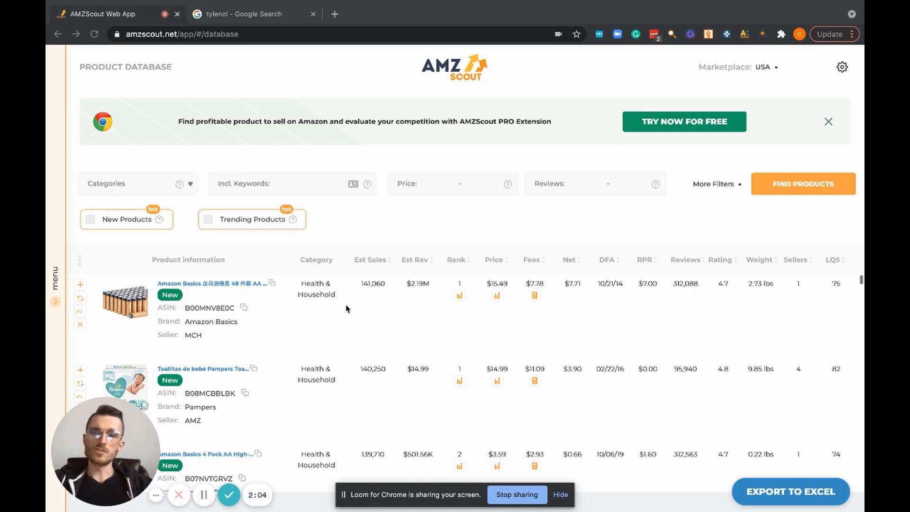
mouse_move(194, 191)
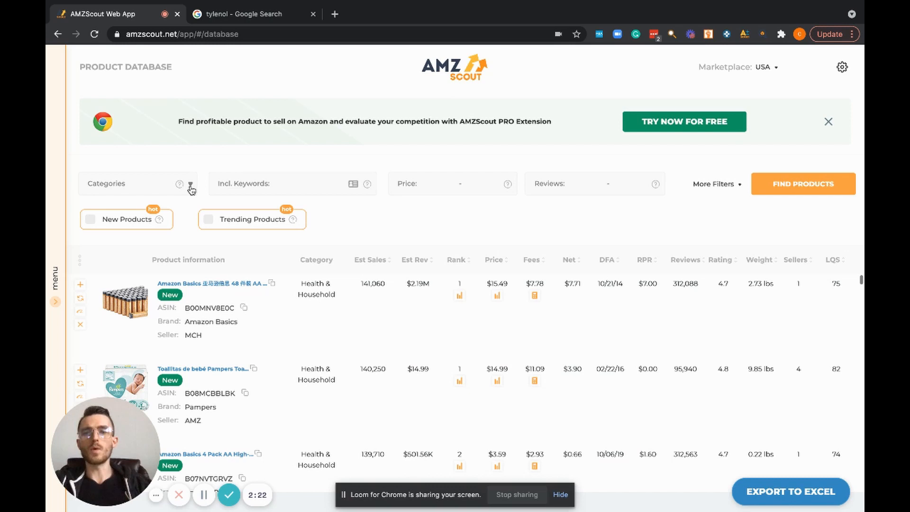
Step: Choose Health & Household as the only product category
left_click(190, 183)
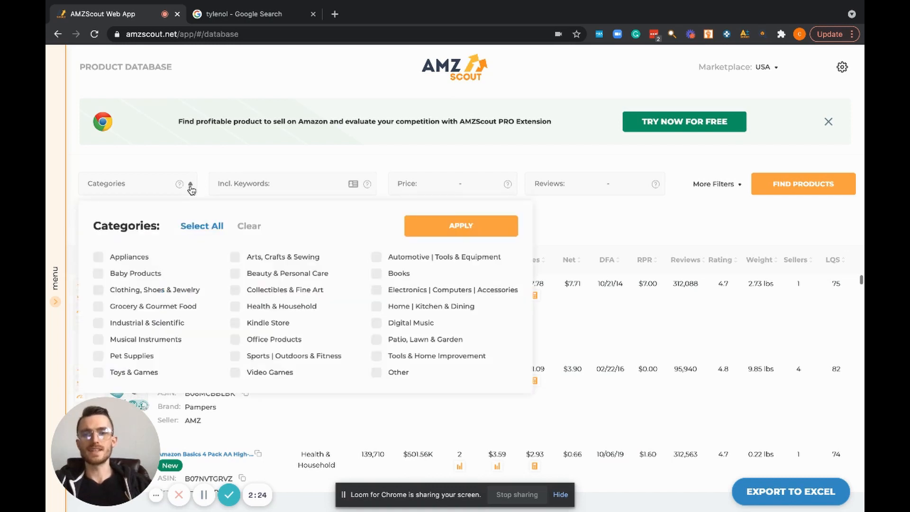
left_click(98, 273)
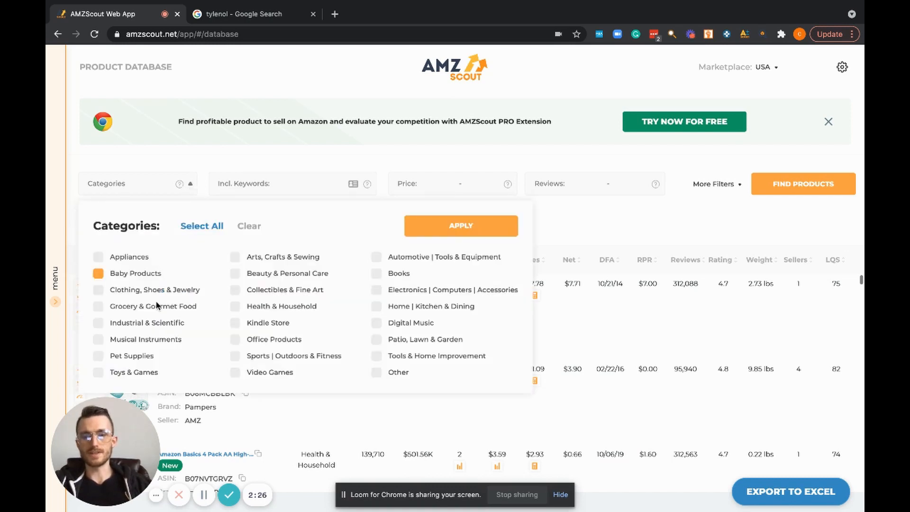
left_click(235, 306)
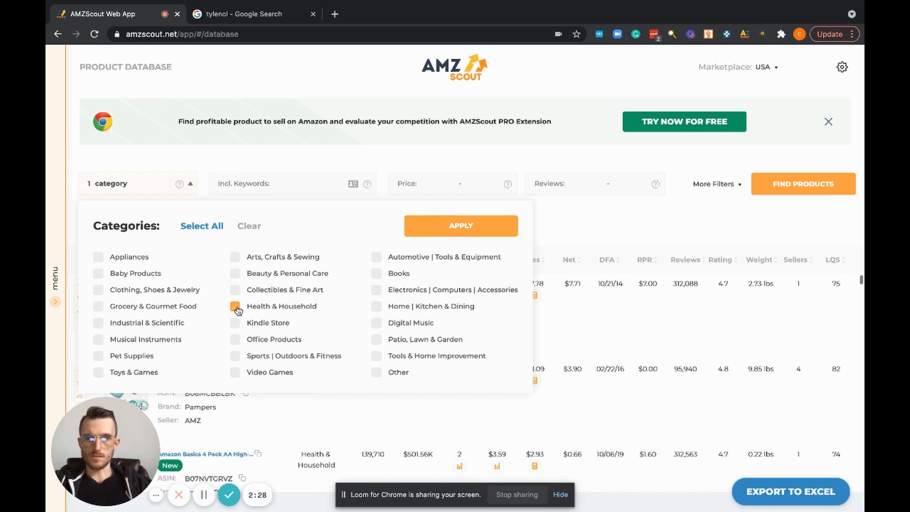
left_click(235, 306)
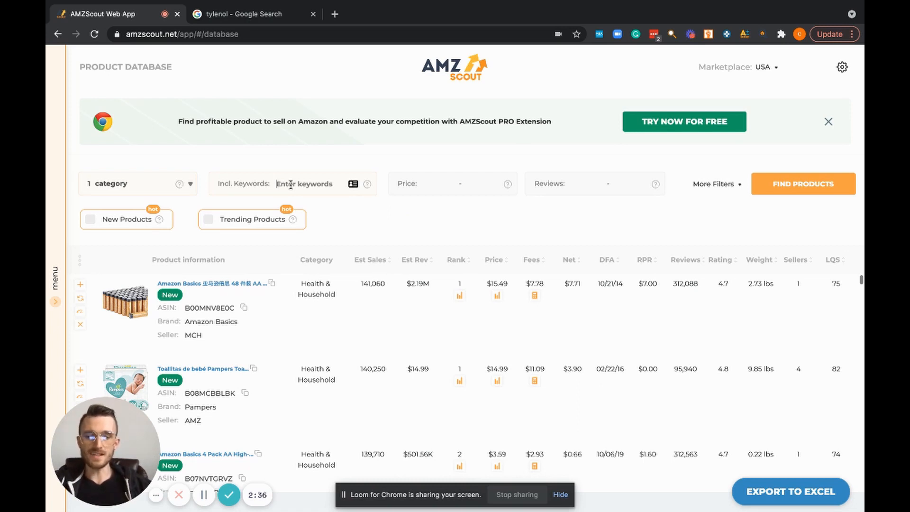
Step: Enter ASIN B019TC6ZZ8 as the included keyword
type("B01RTC6ZZ8")
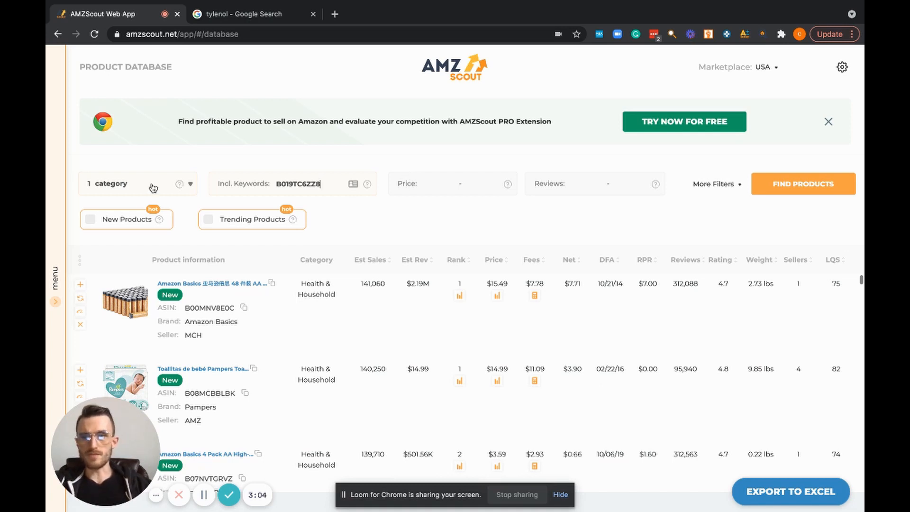
mouse_move(284, 152)
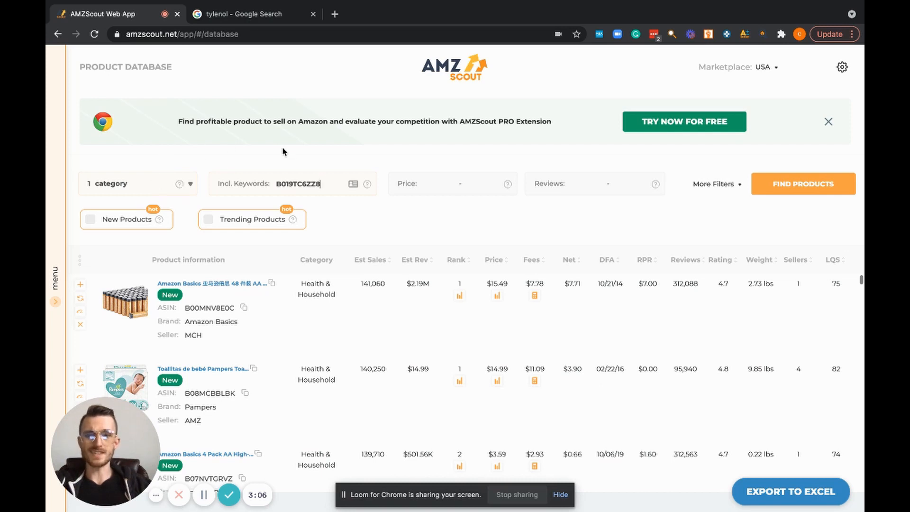
mouse_move(321, 182)
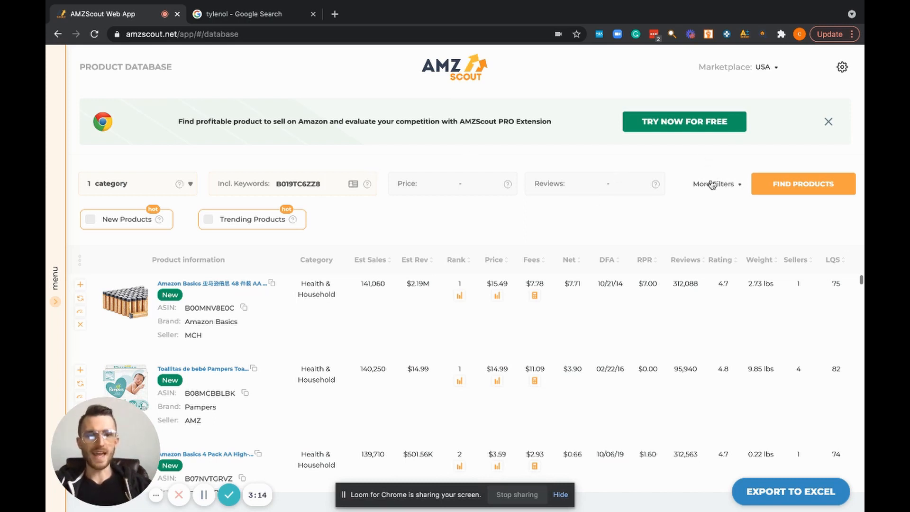
left_click(715, 184)
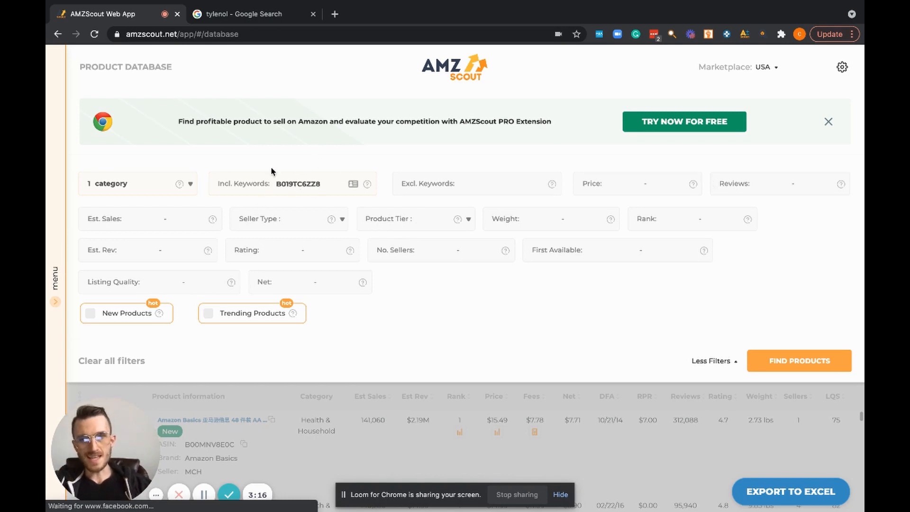
mouse_move(298, 163)
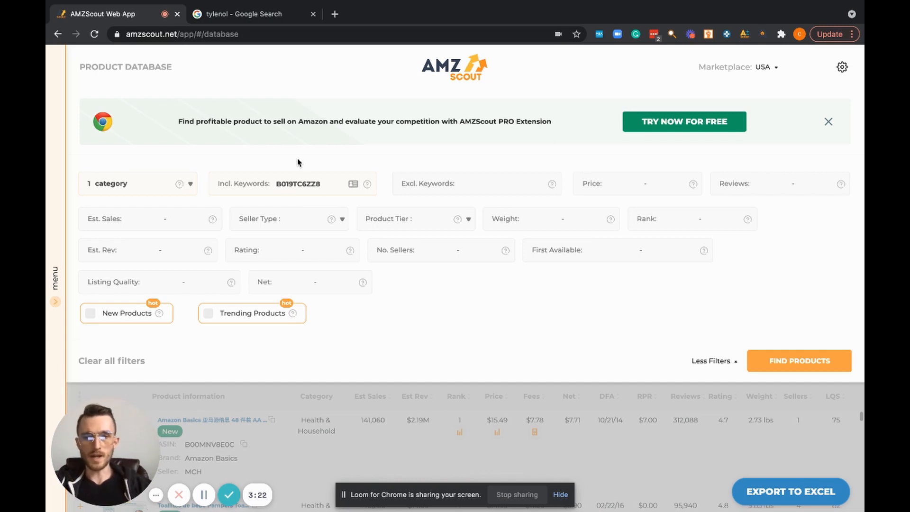
mouse_move(539, 181)
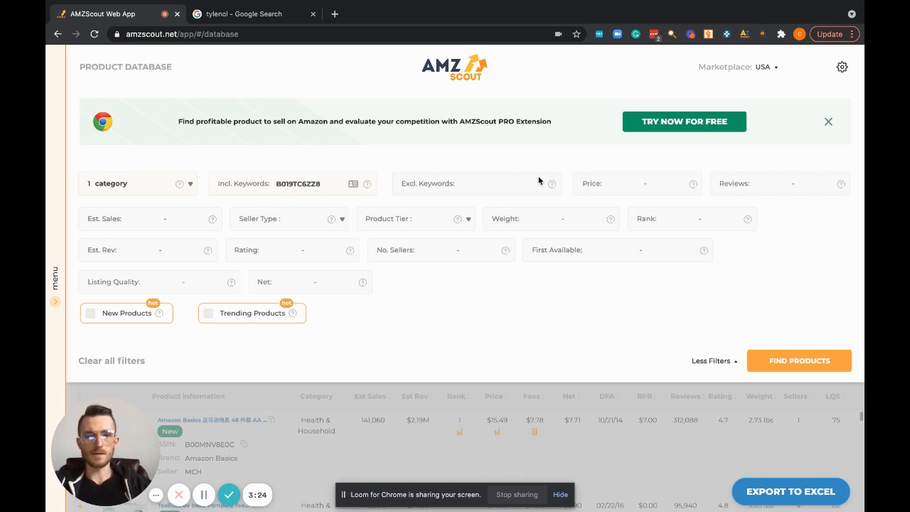
mouse_move(491, 163)
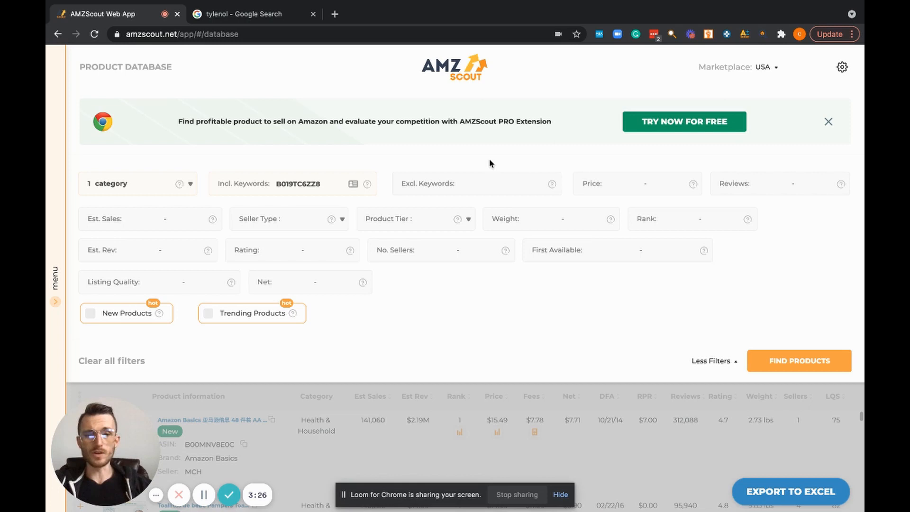
mouse_move(535, 214)
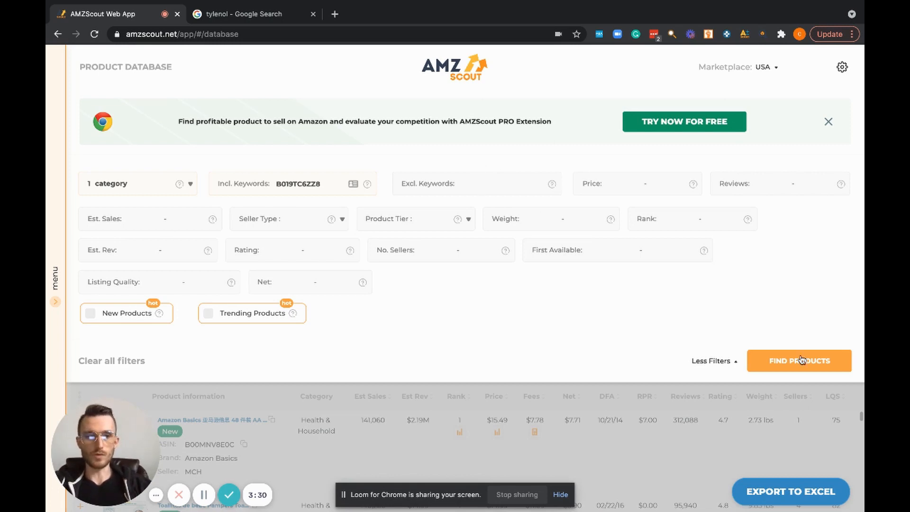
left_click(711, 360)
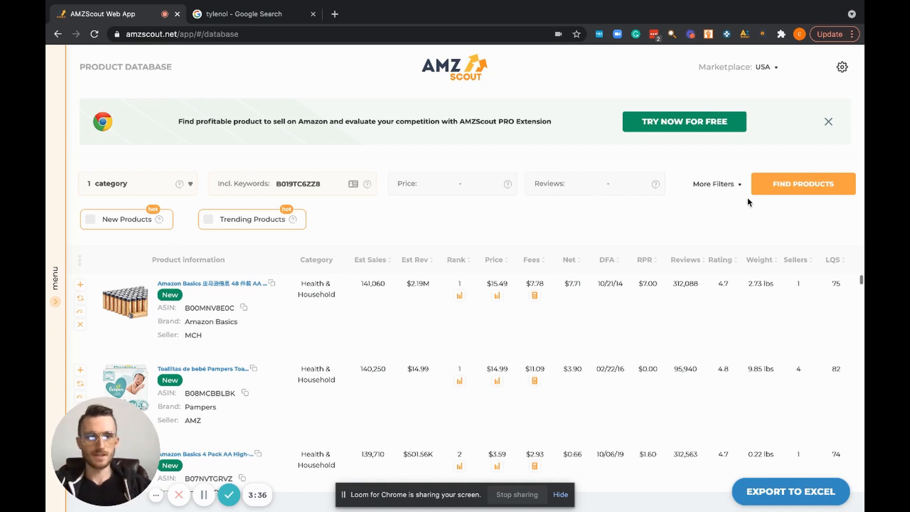
Step: Find products for ASIN B019TC6ZZ8, showing the single Tylenol Arthritis result
left_click(803, 183)
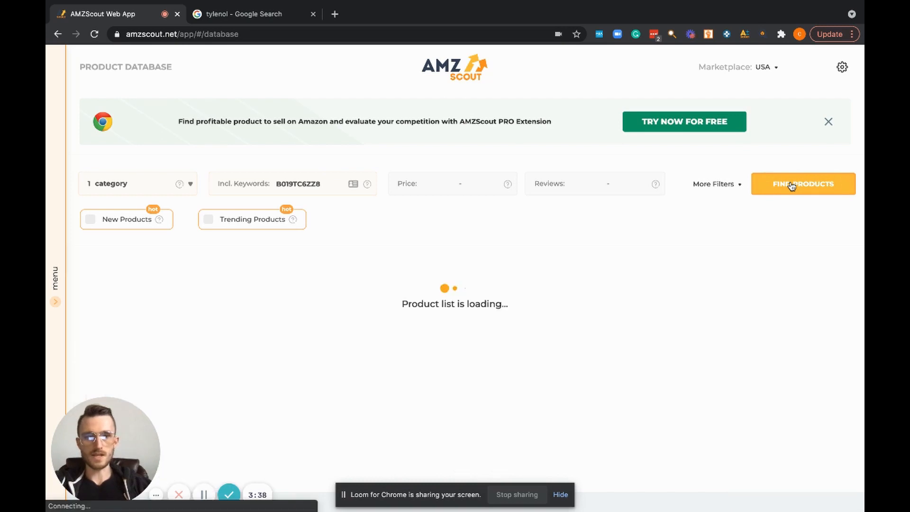
left_click(803, 184)
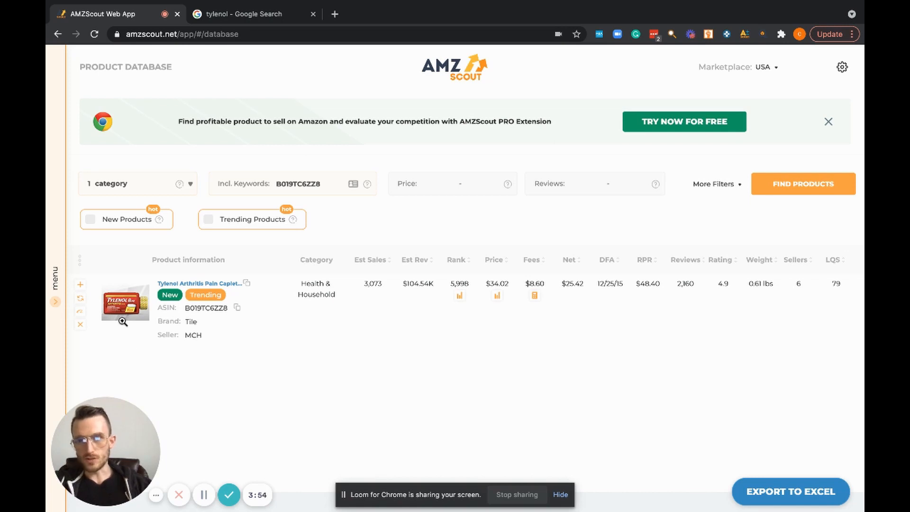
mouse_move(227, 347)
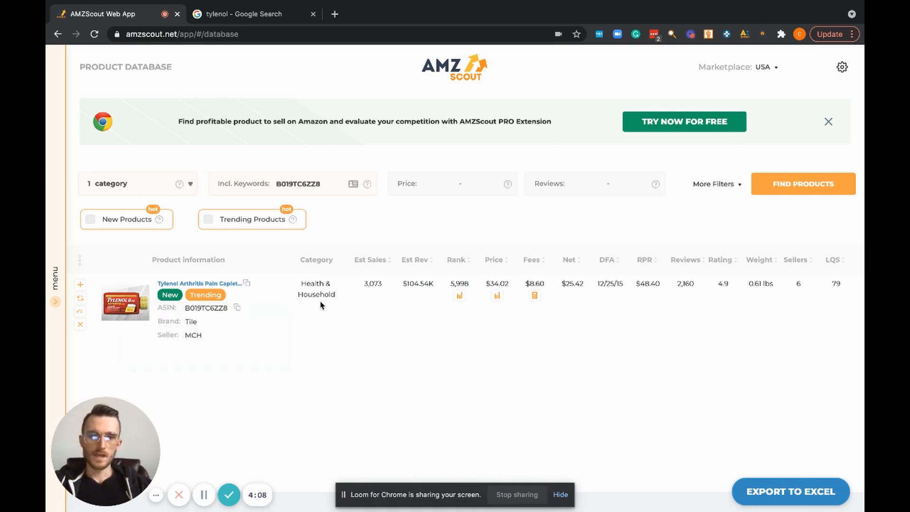
mouse_move(319, 291)
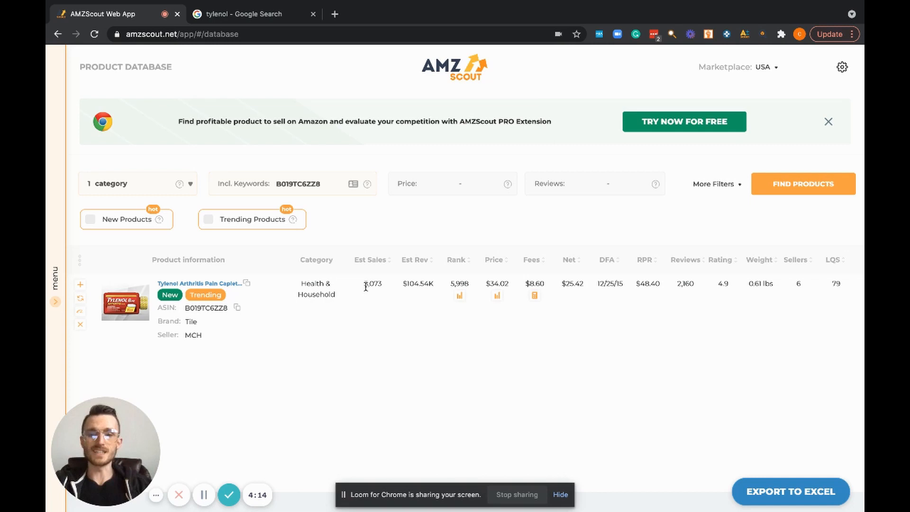
double_click(373, 283)
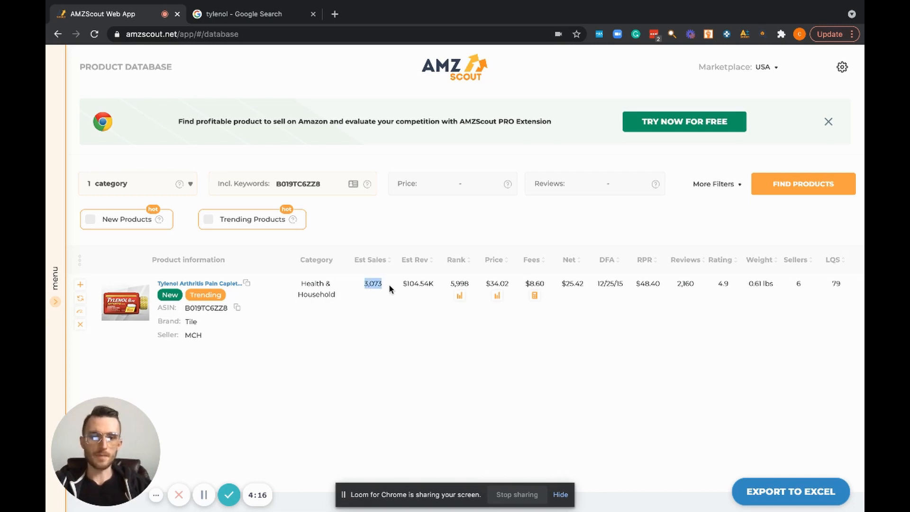
mouse_move(402, 284)
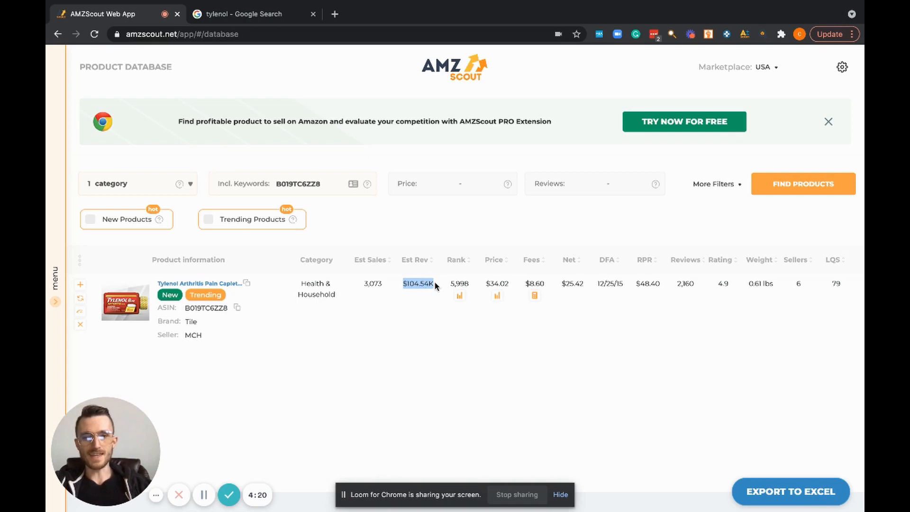
mouse_move(420, 311)
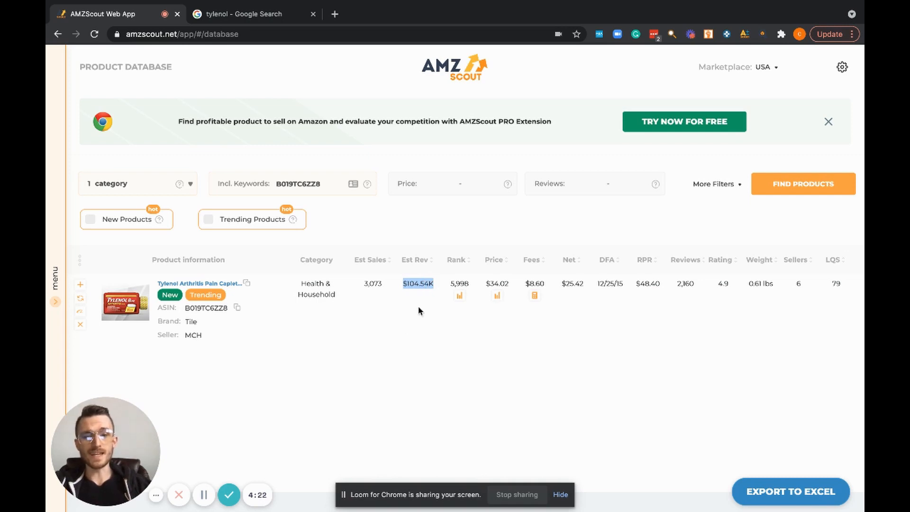
mouse_move(415, 305)
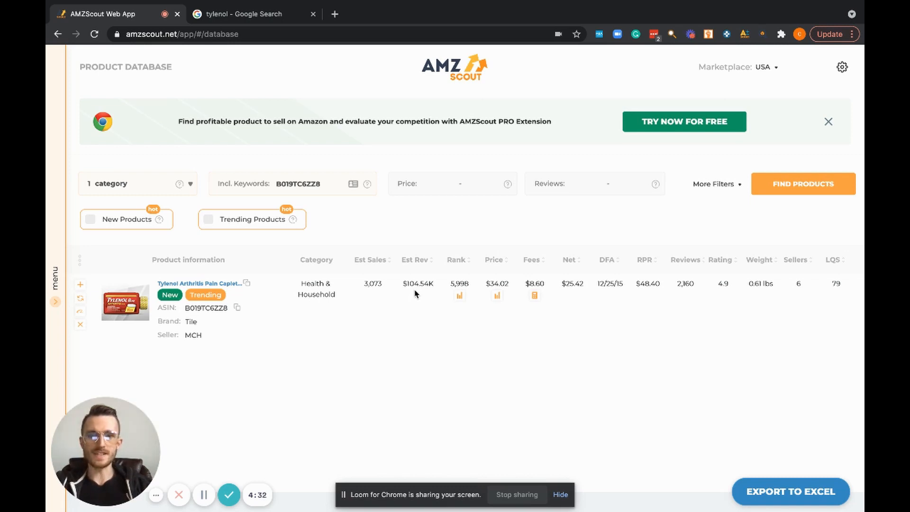
mouse_move(414, 306)
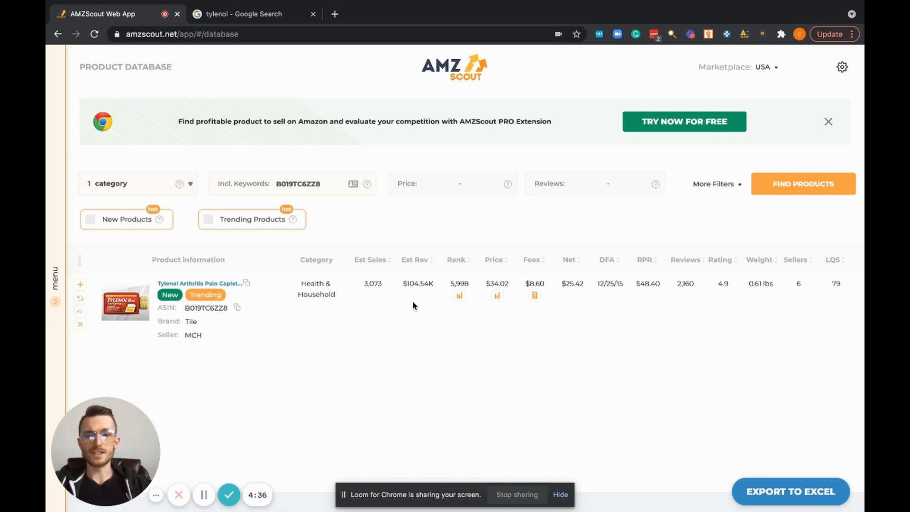
mouse_move(372, 292)
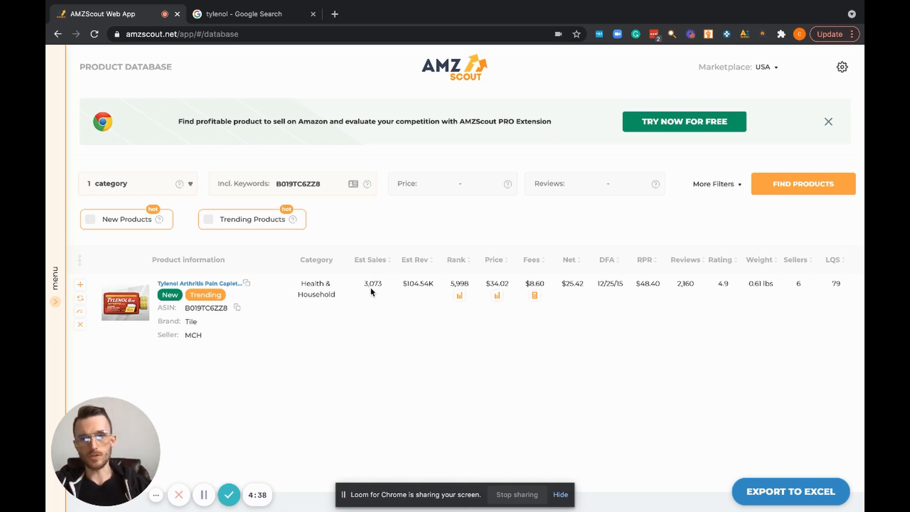
mouse_move(364, 301)
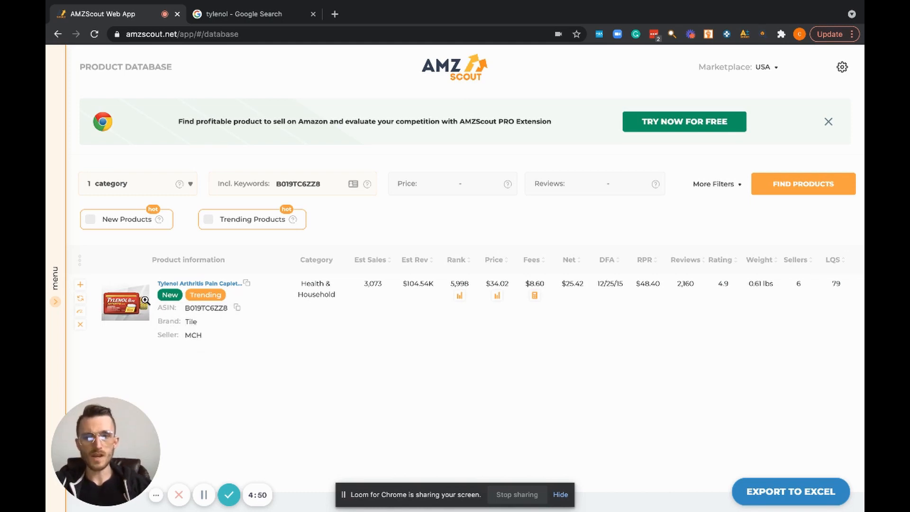
mouse_move(469, 346)
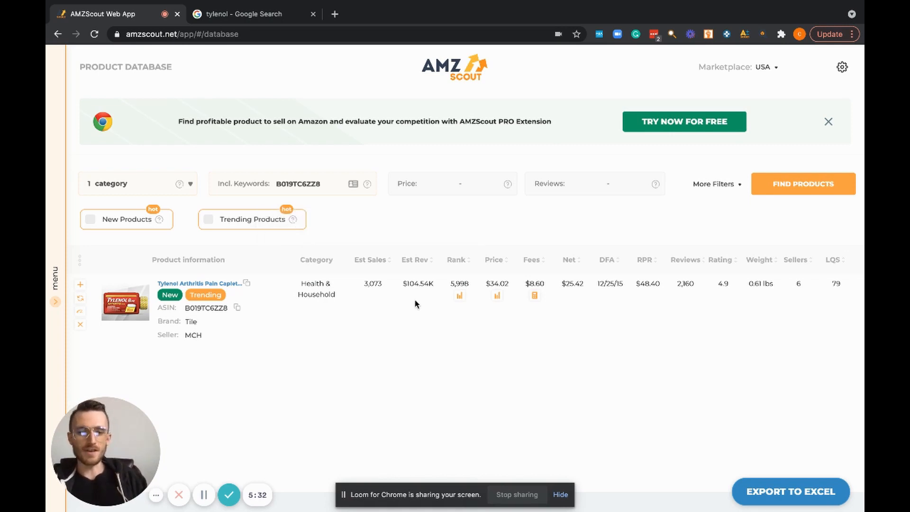
mouse_move(412, 305)
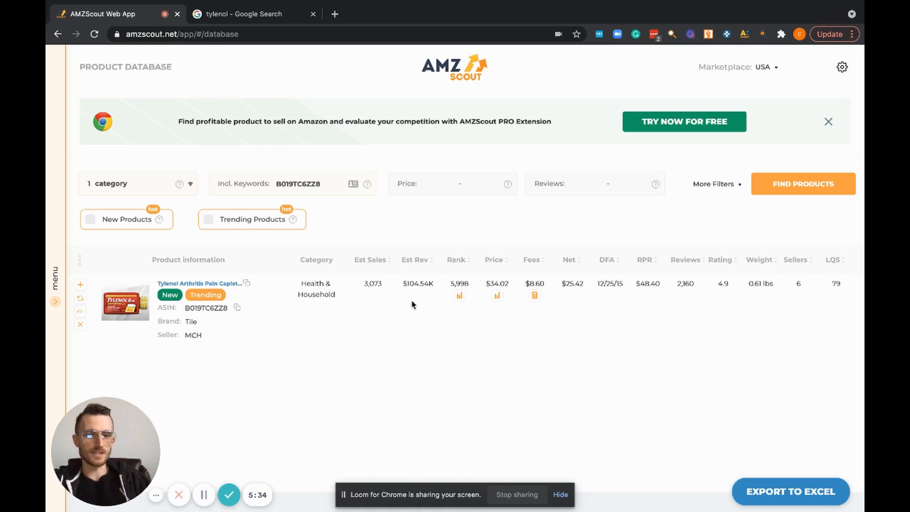
mouse_move(472, 318)
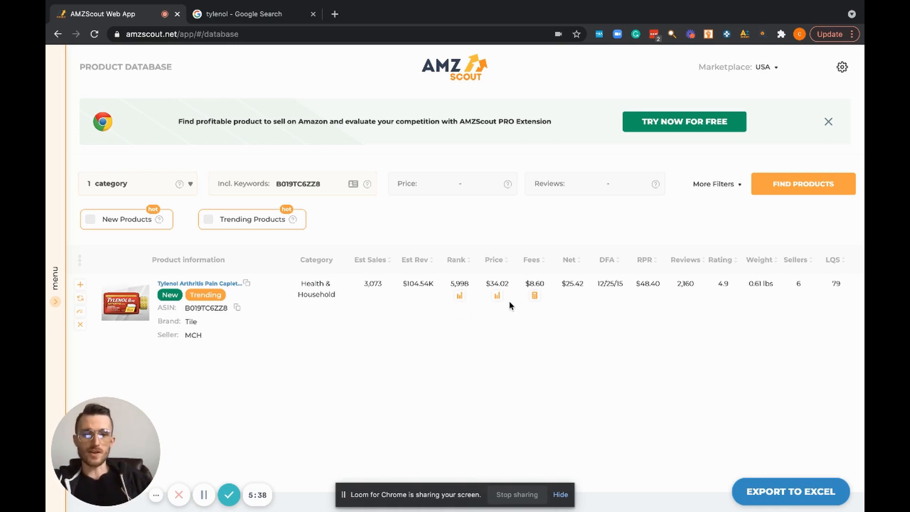
mouse_move(546, 304)
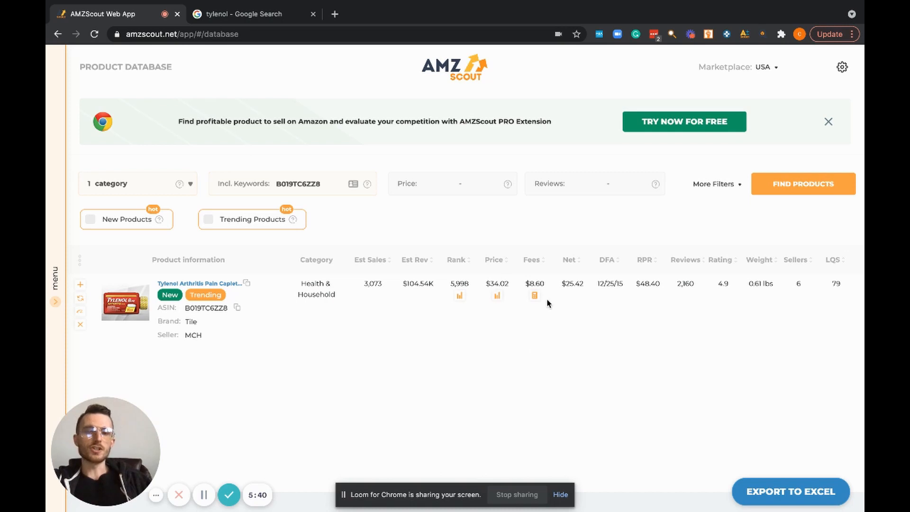
mouse_move(545, 293)
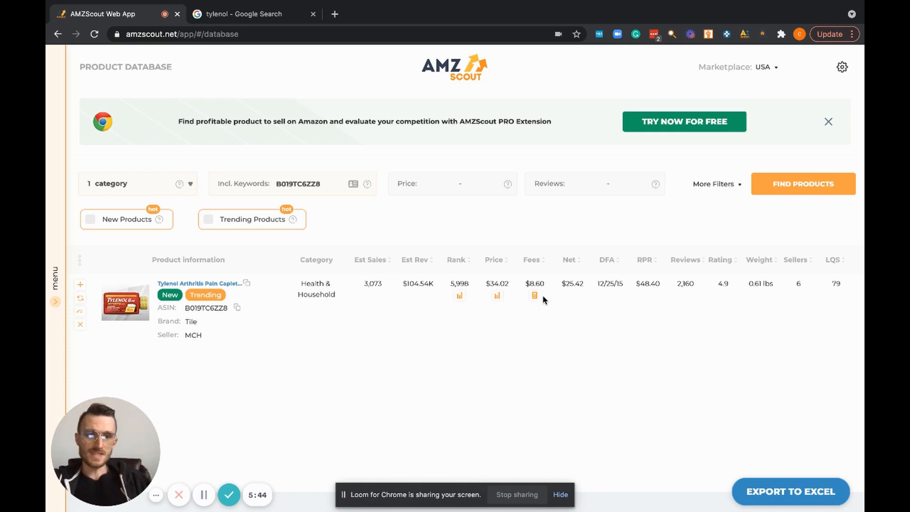
mouse_move(578, 281)
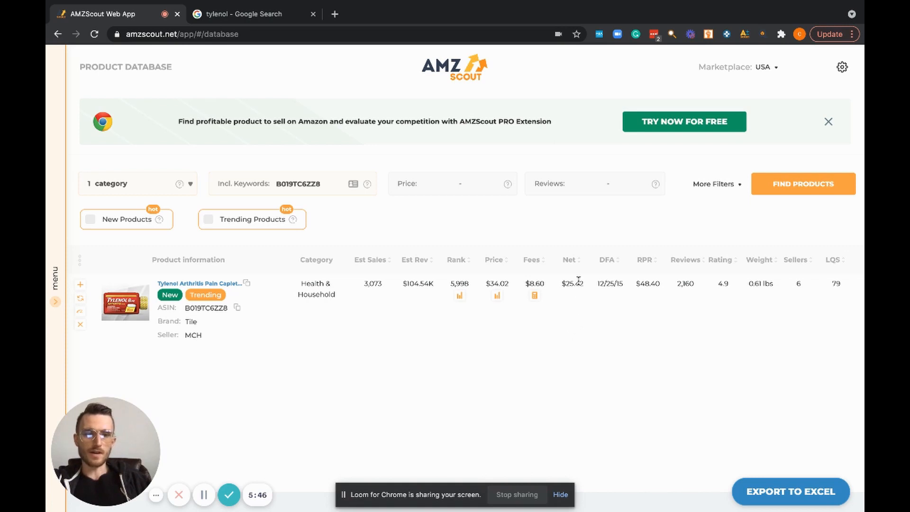
mouse_move(576, 284)
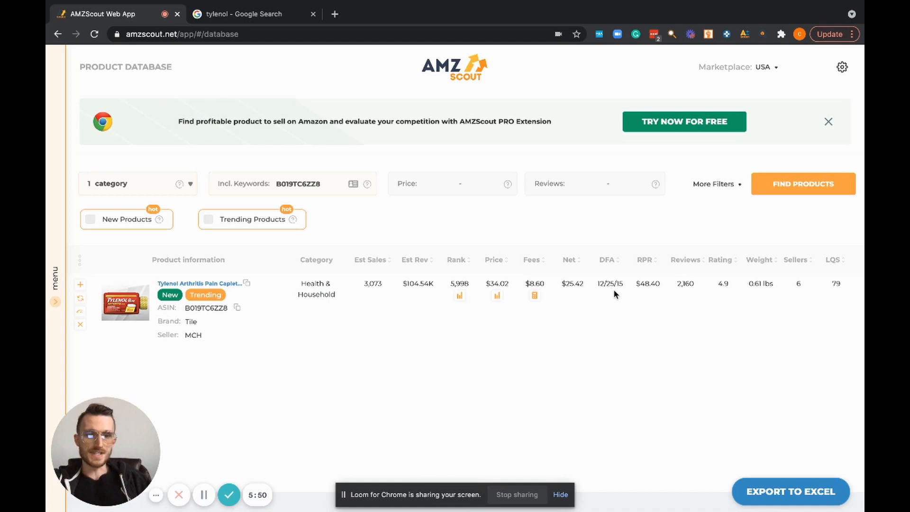
mouse_move(611, 308)
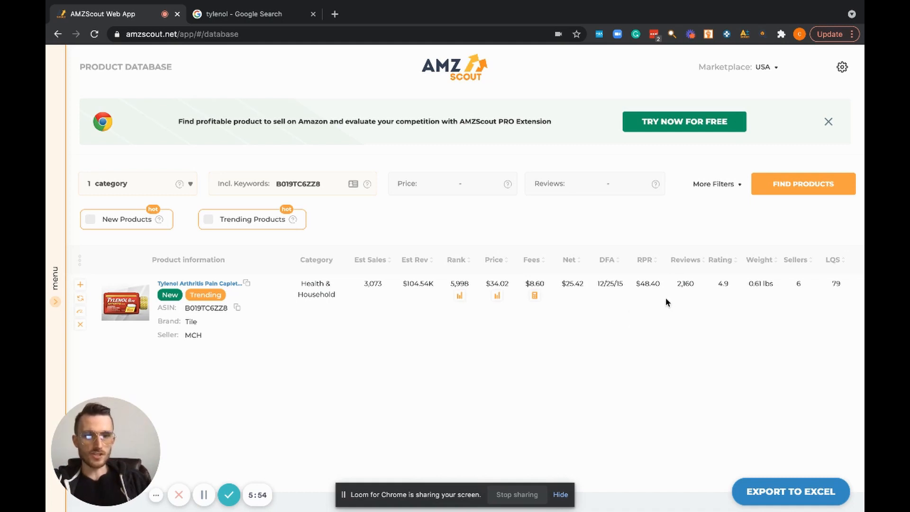
mouse_move(727, 336)
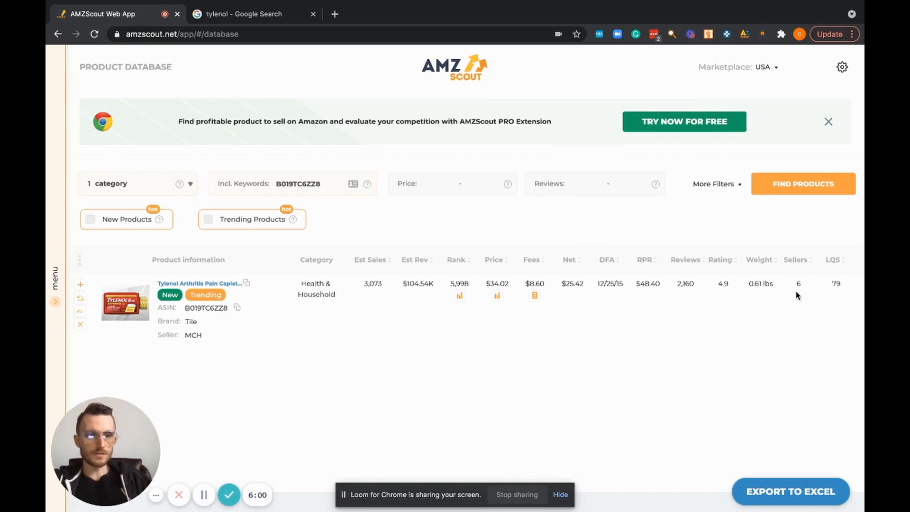
mouse_move(622, 347)
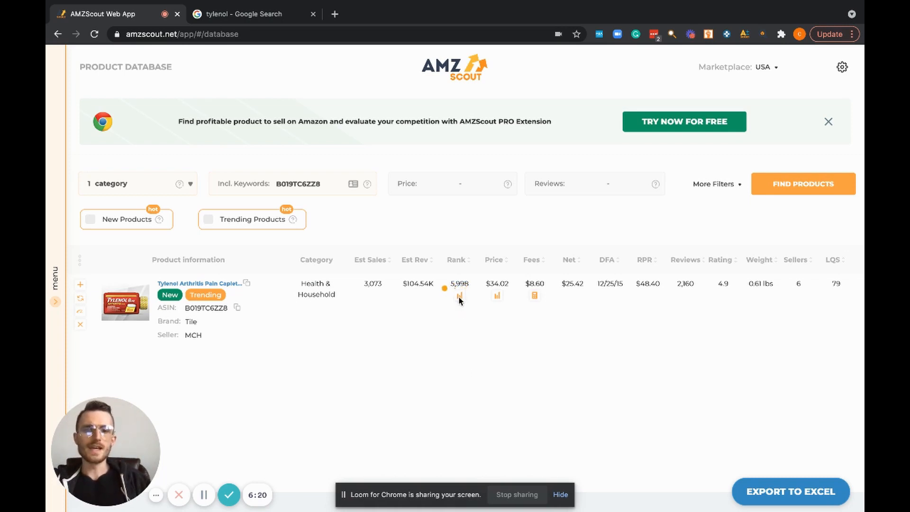
left_click(460, 296)
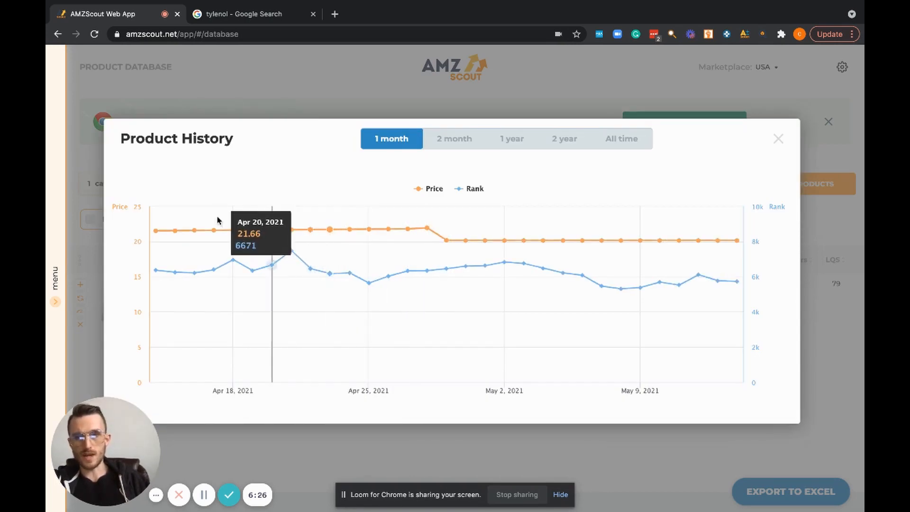
mouse_move(330, 230)
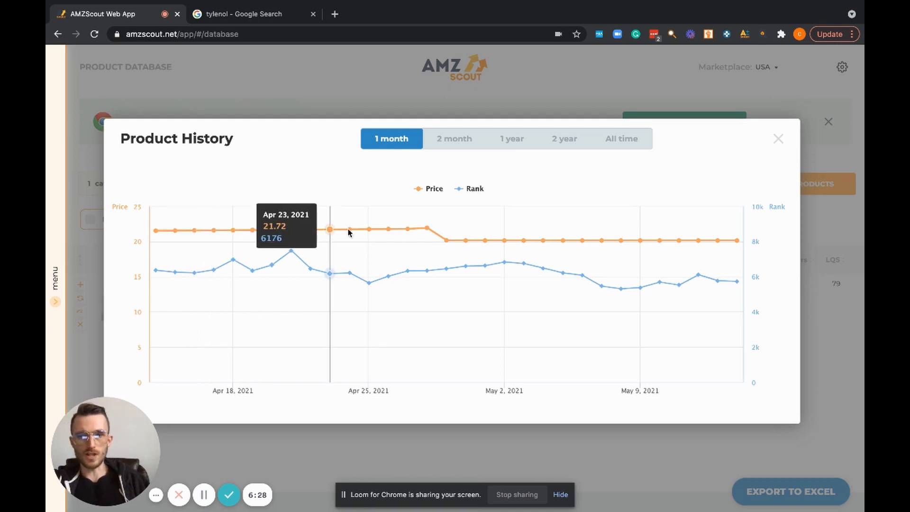
mouse_move(447, 252)
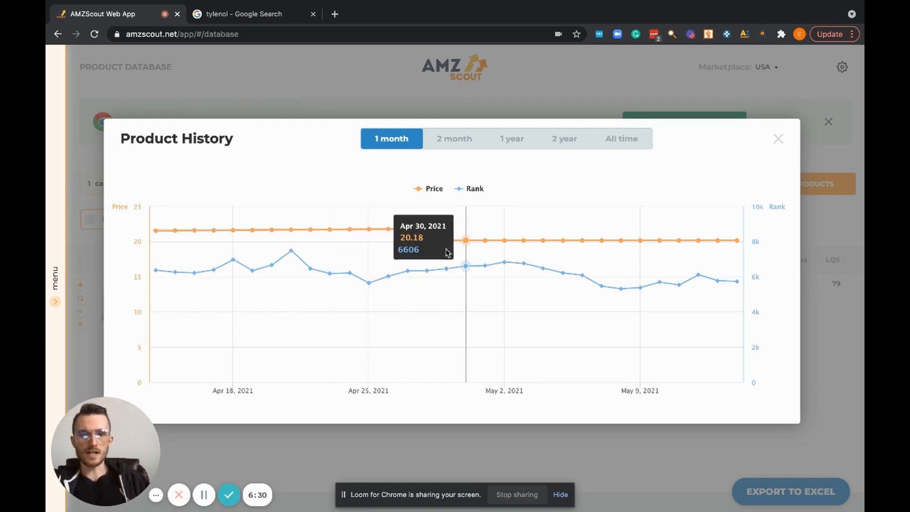
mouse_move(156, 271)
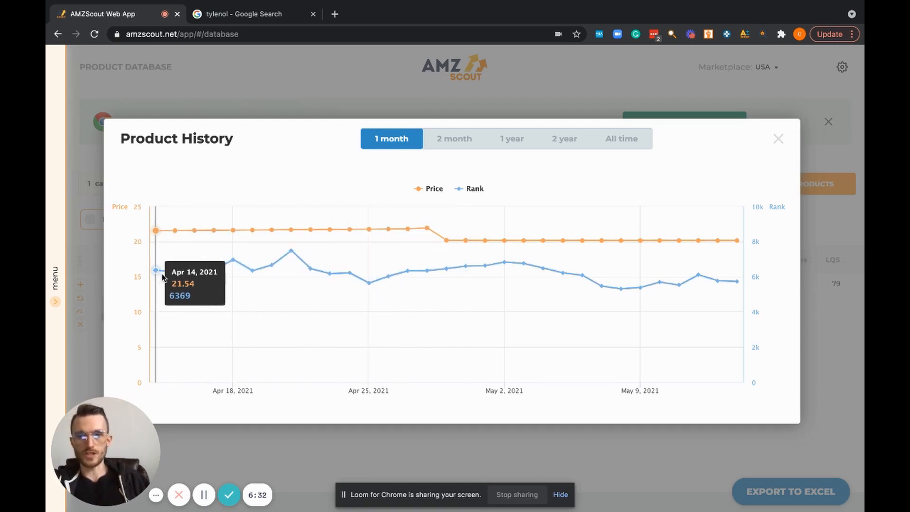
mouse_move(319, 266)
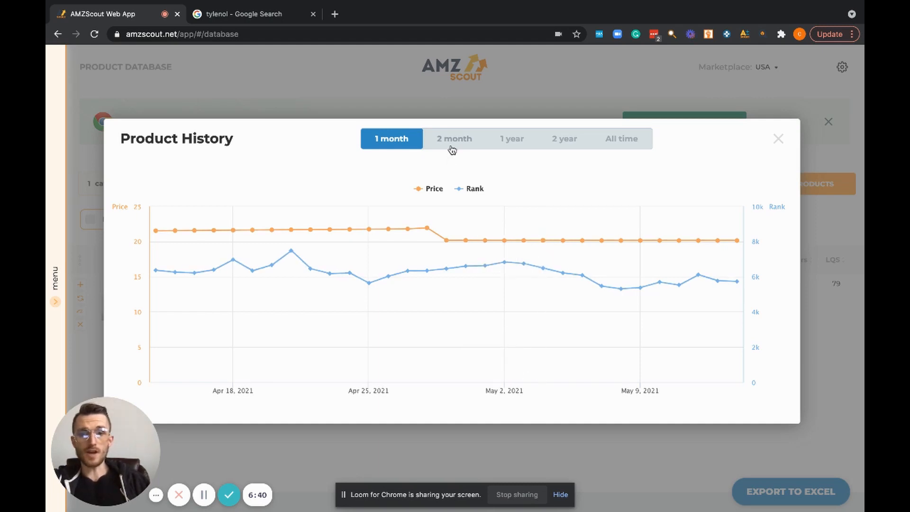
left_click(512, 138)
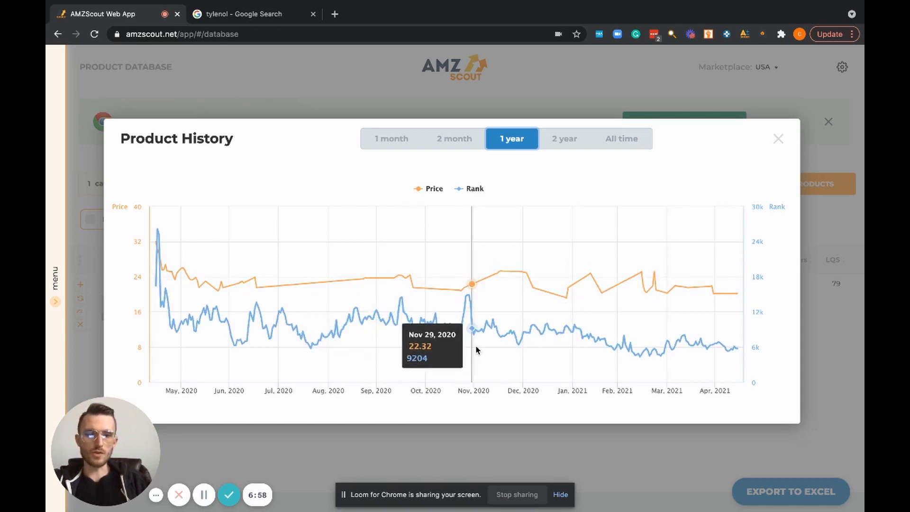
mouse_move(472, 347)
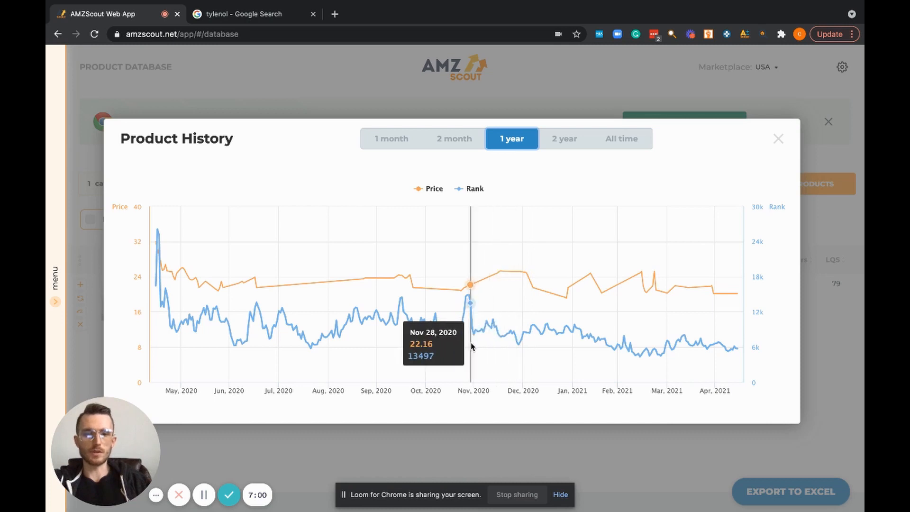
mouse_move(471, 305)
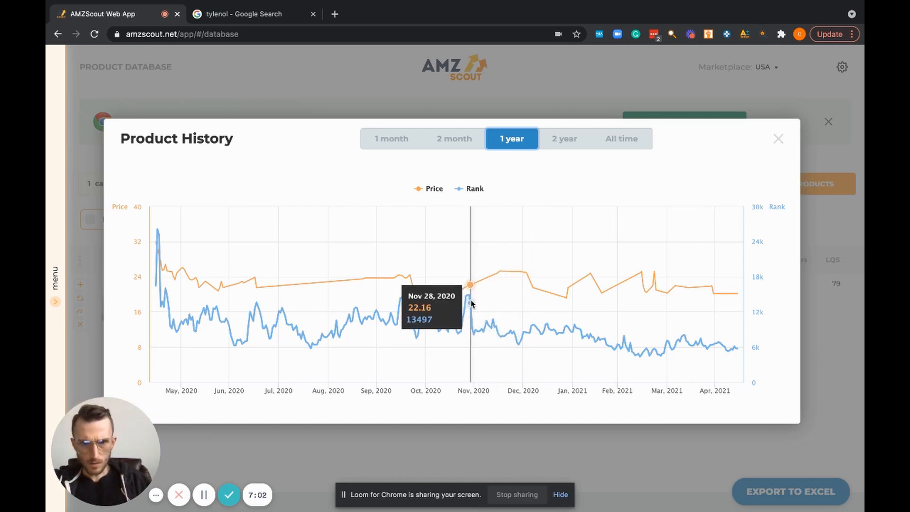
mouse_move(476, 285)
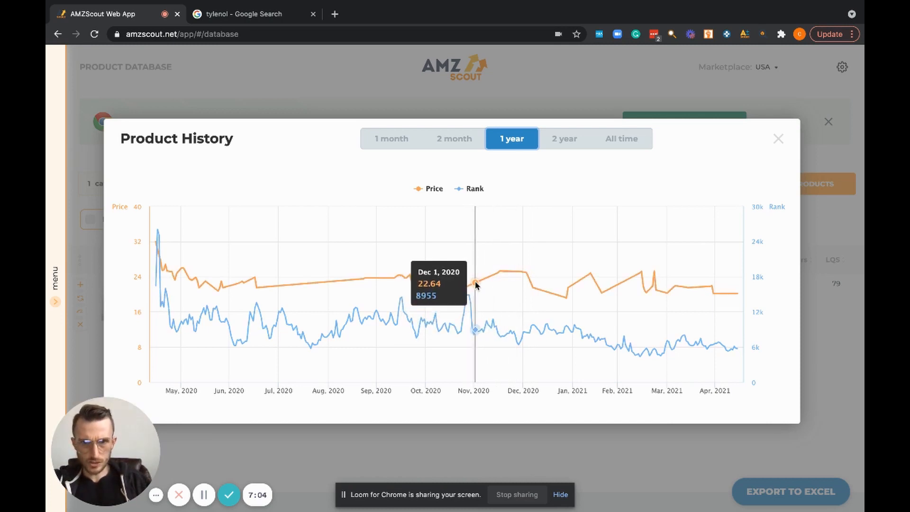
mouse_move(511, 273)
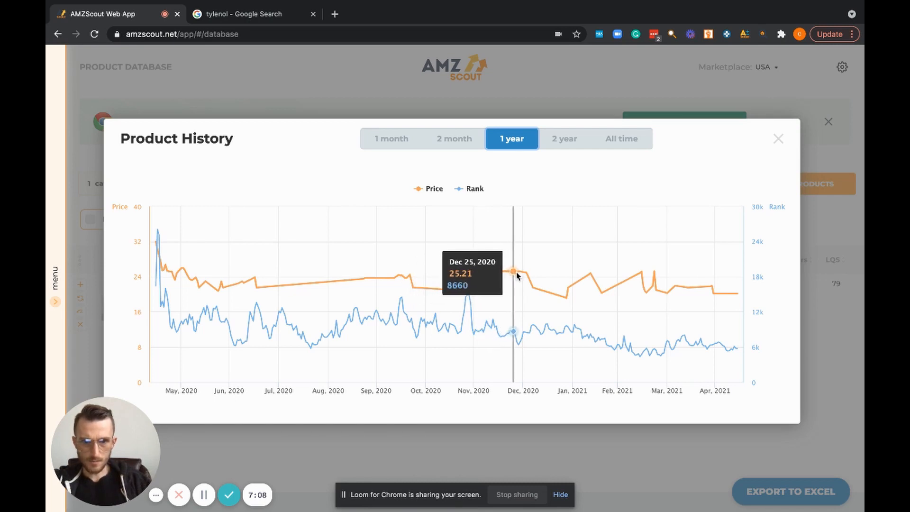
mouse_move(521, 279)
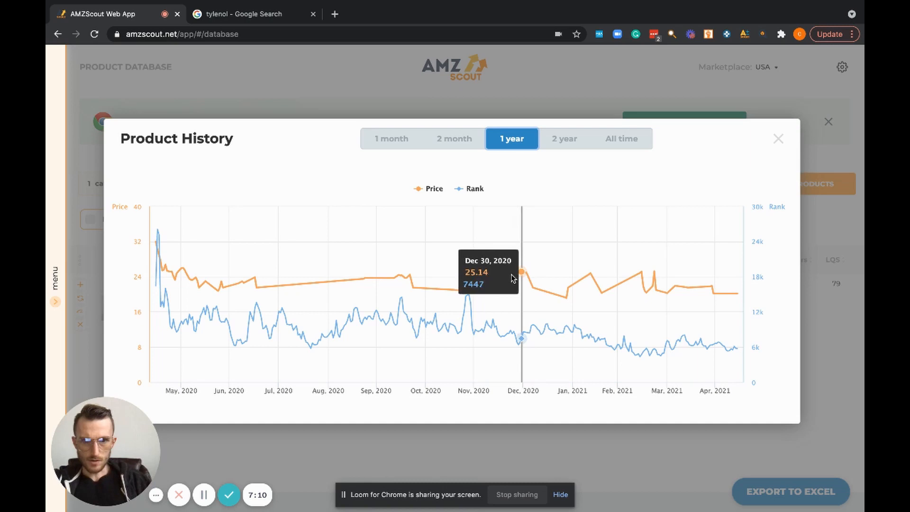
mouse_move(537, 273)
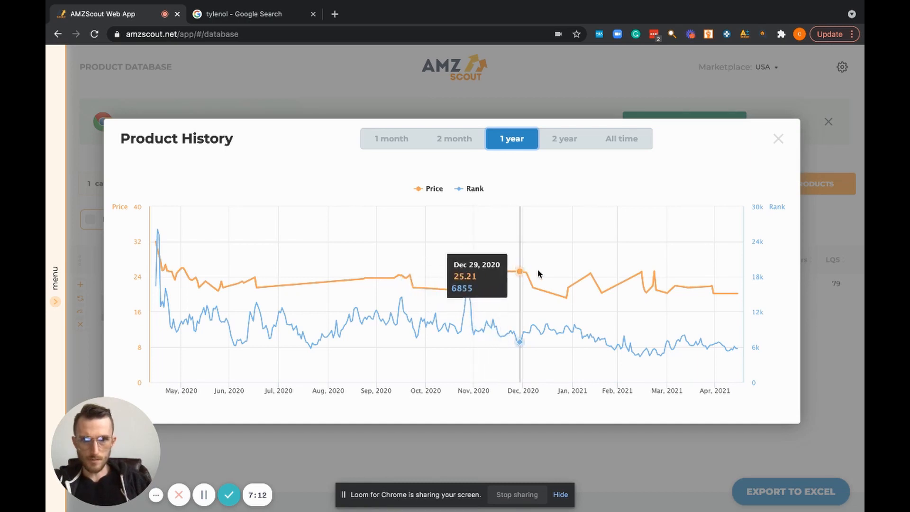
mouse_move(540, 290)
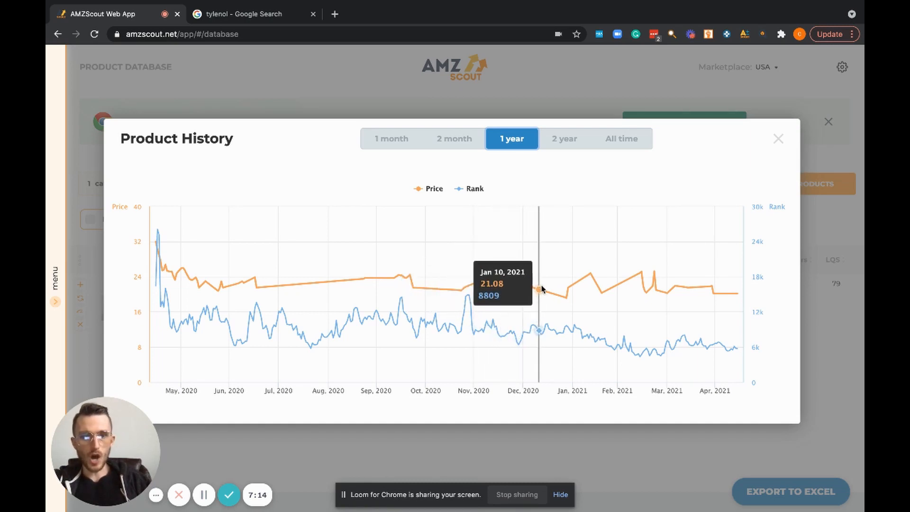
mouse_move(540, 290)
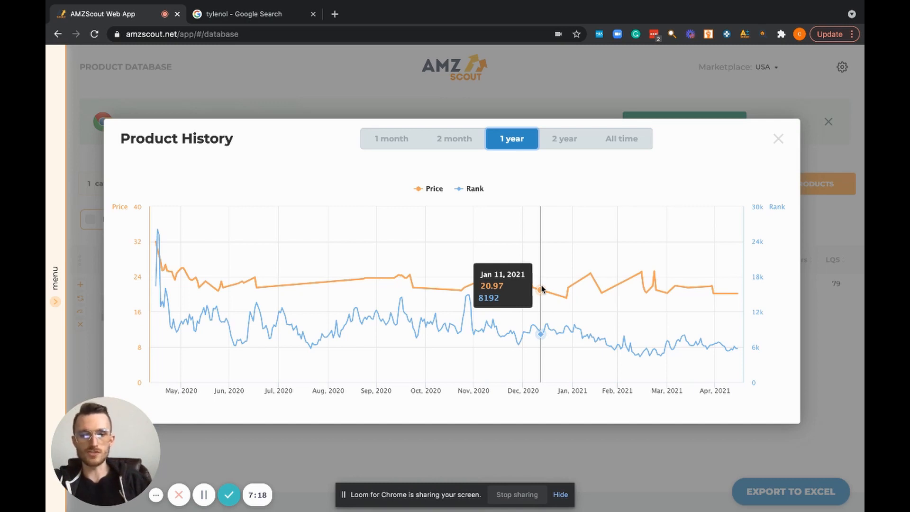
mouse_move(531, 310)
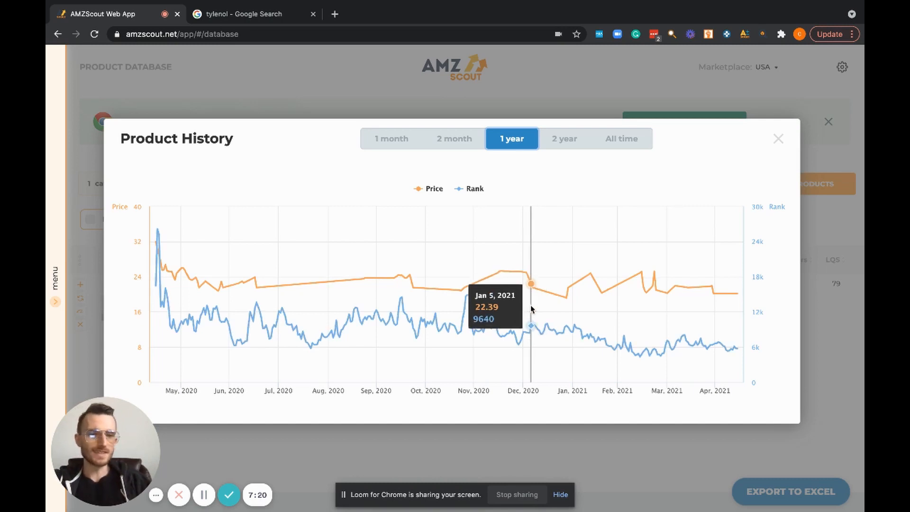
mouse_move(461, 308)
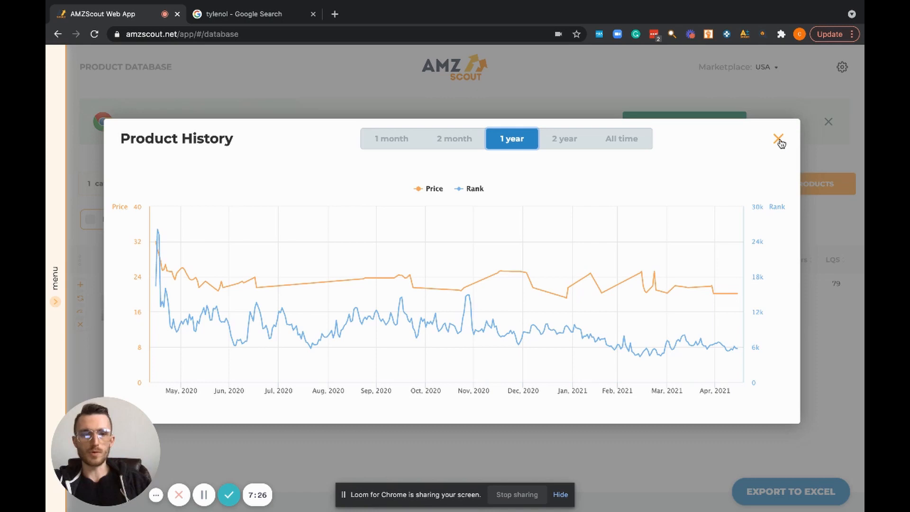
left_click(779, 142)
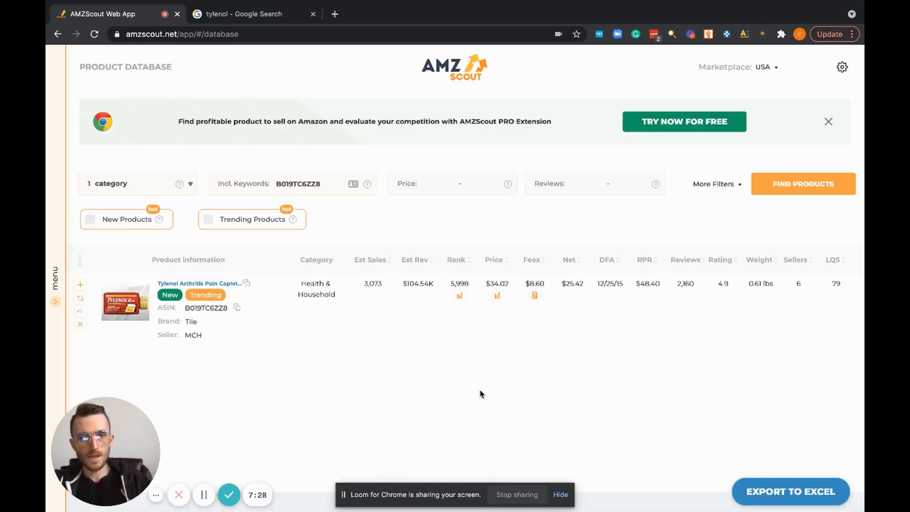
mouse_move(424, 346)
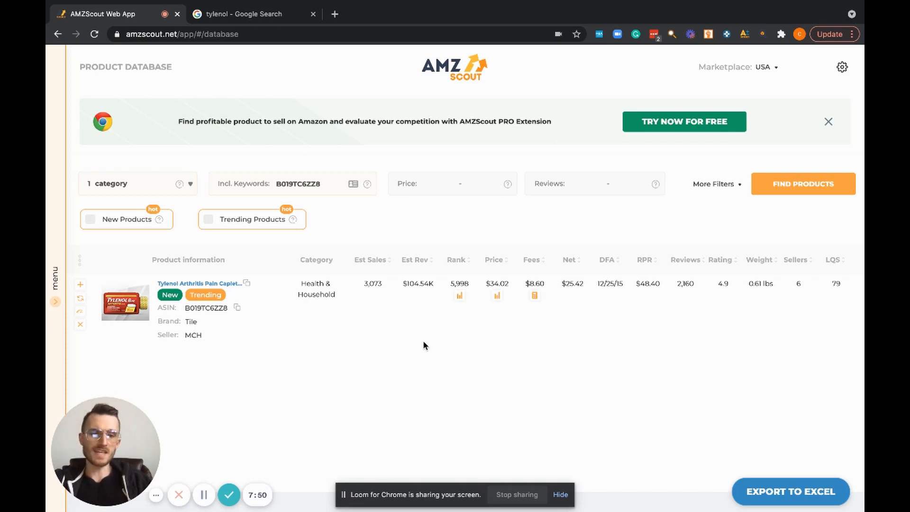
mouse_move(293, 395)
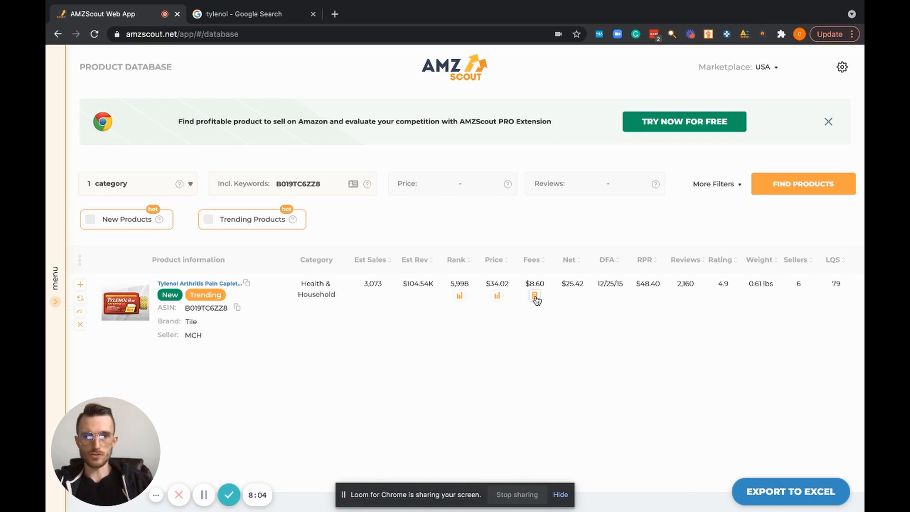
left_click(534, 298)
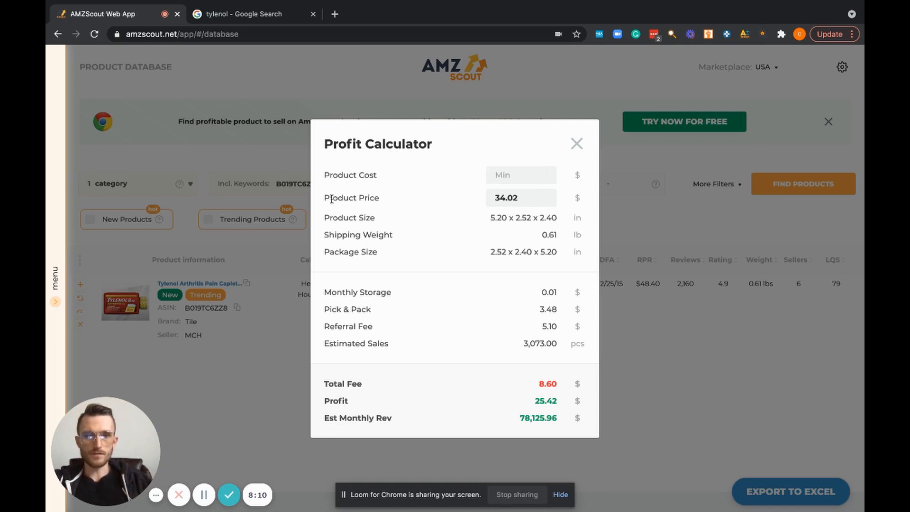
mouse_move(540, 374)
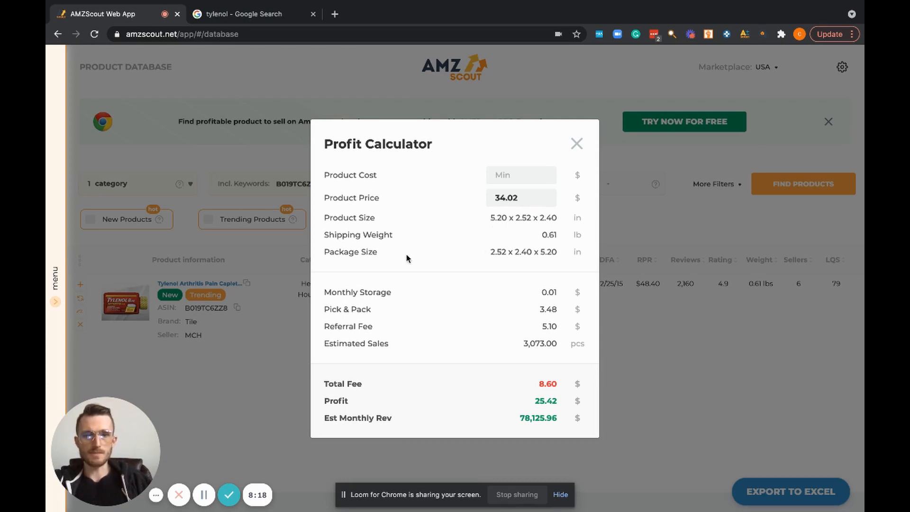
mouse_move(491, 248)
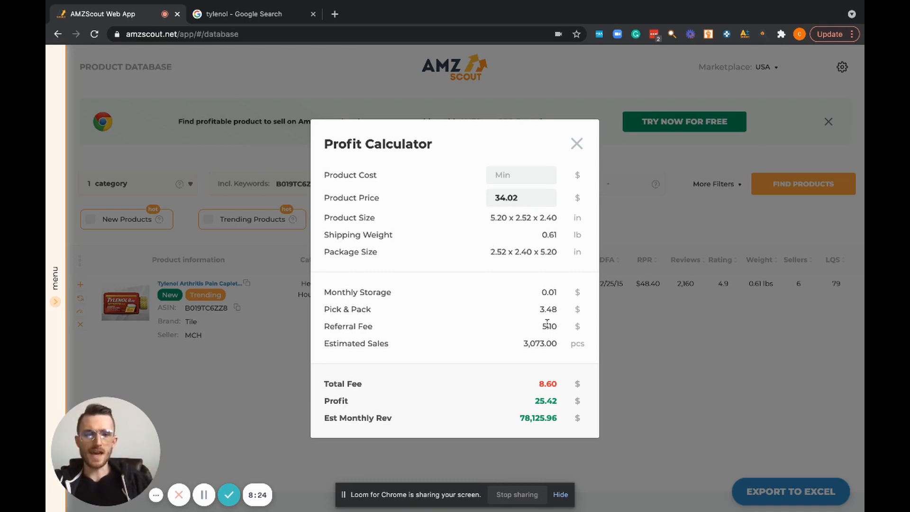
mouse_move(552, 301)
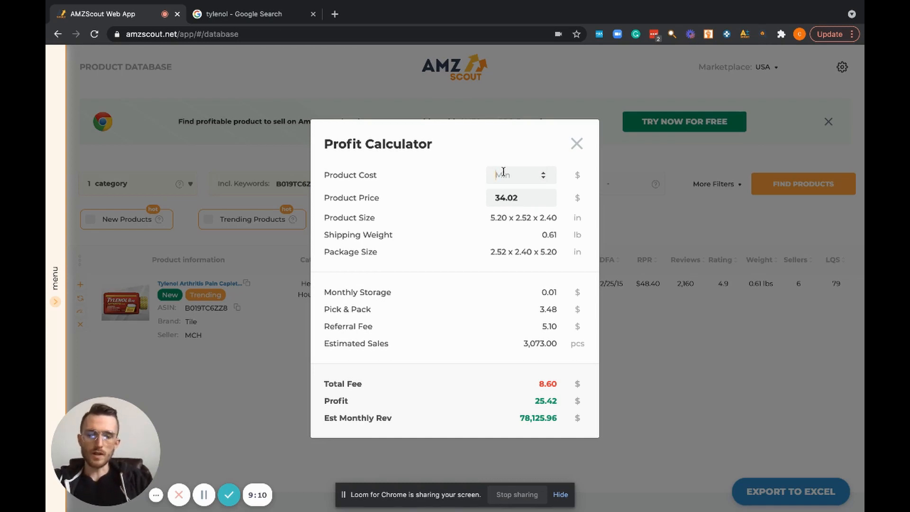
Step: Enter 12.5 as the product cost in the Profit Calculator
type("12.5")
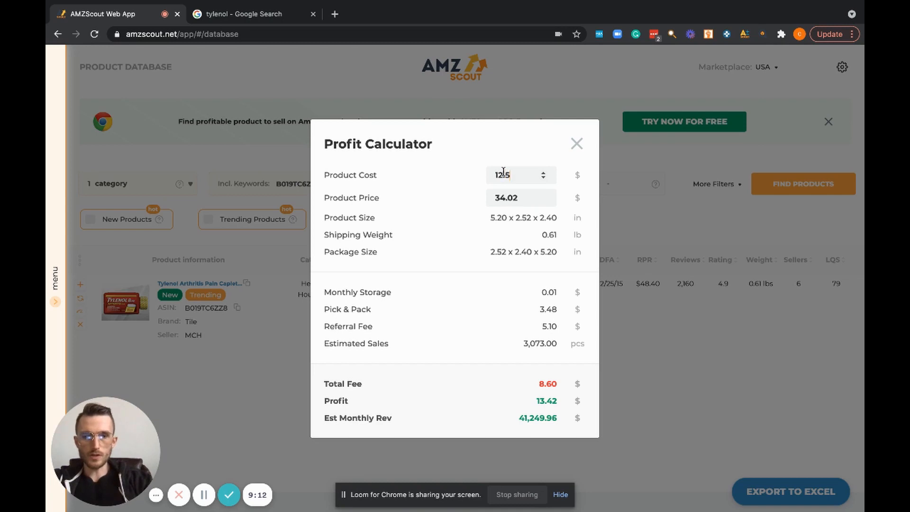
Step: Set product cost to 12.50, check the $12.92 profit, and close the calculator
type("12.50")
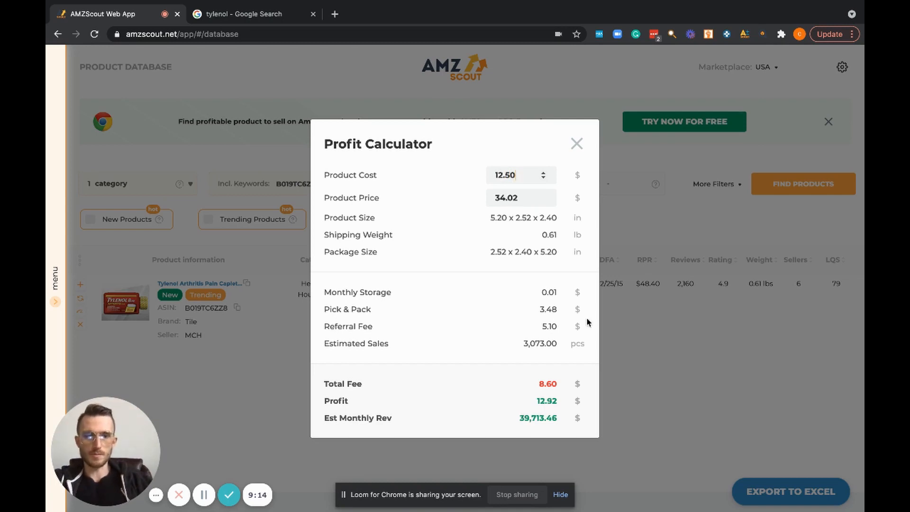
mouse_move(536, 392)
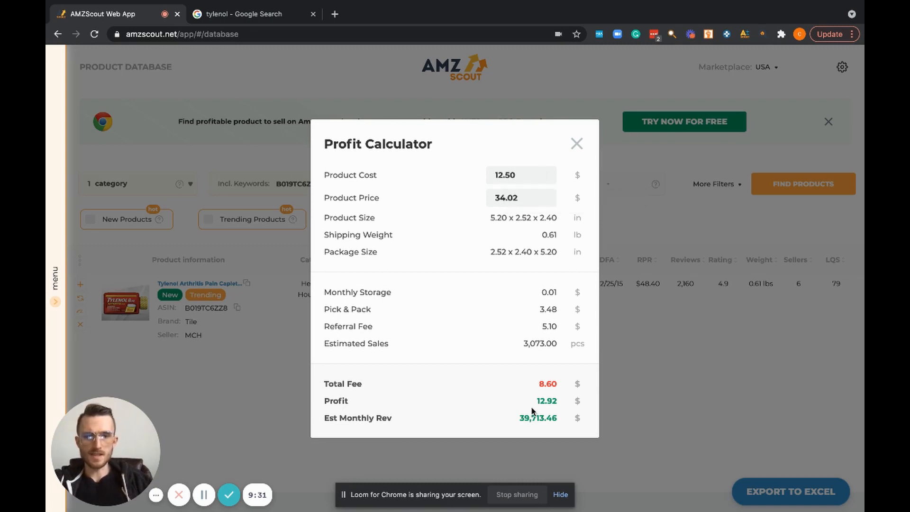
double_click(546, 401)
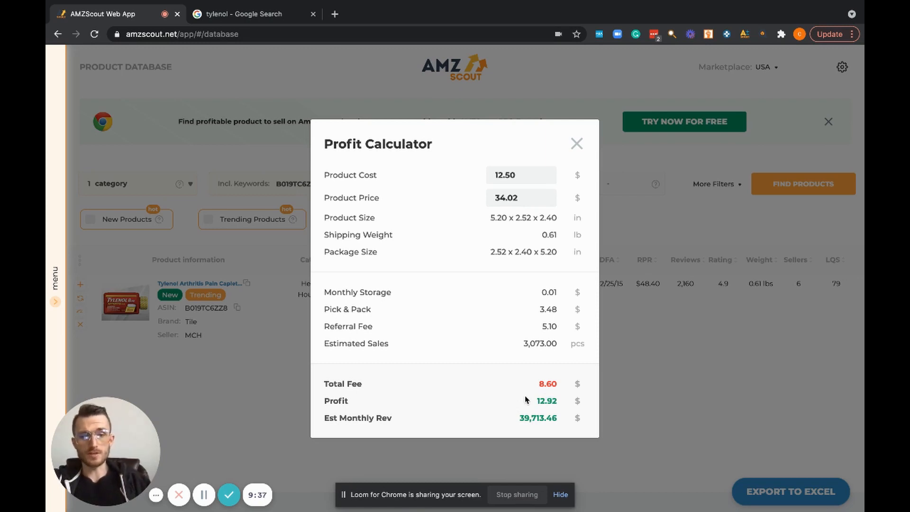
mouse_move(491, 365)
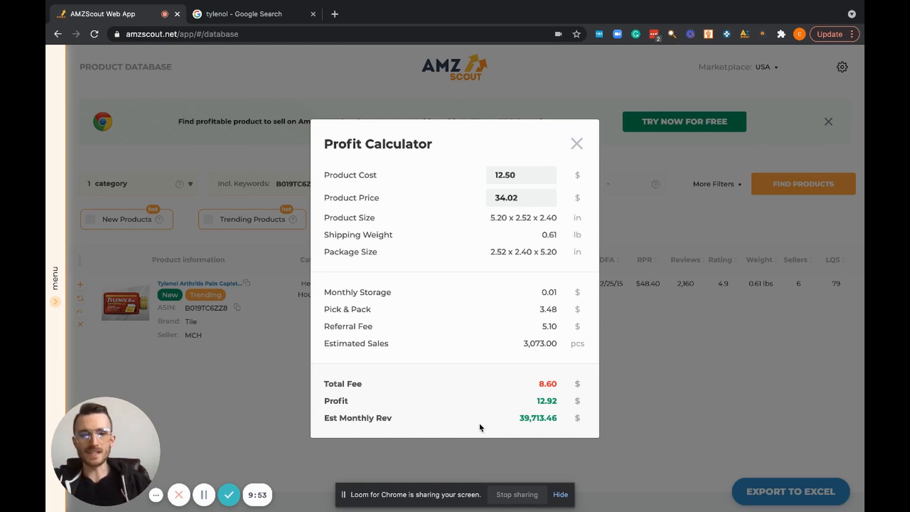
left_click(577, 143)
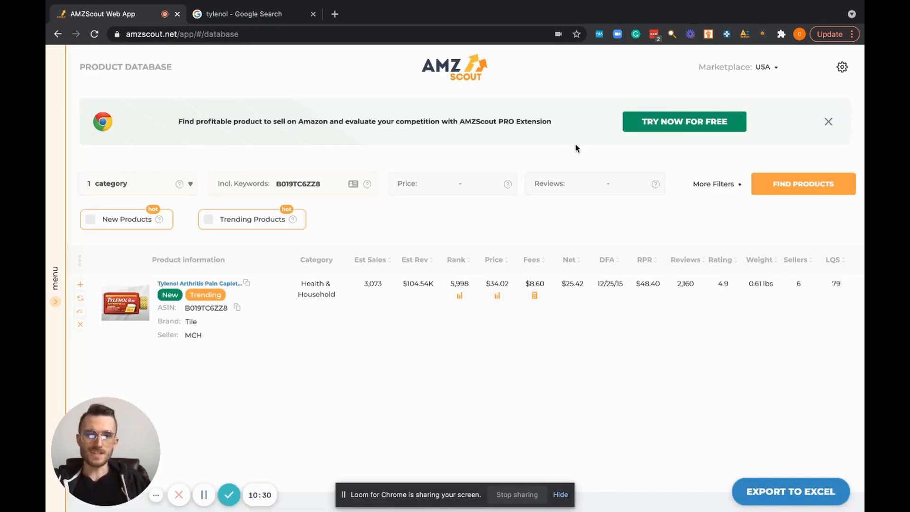
mouse_move(360, 359)
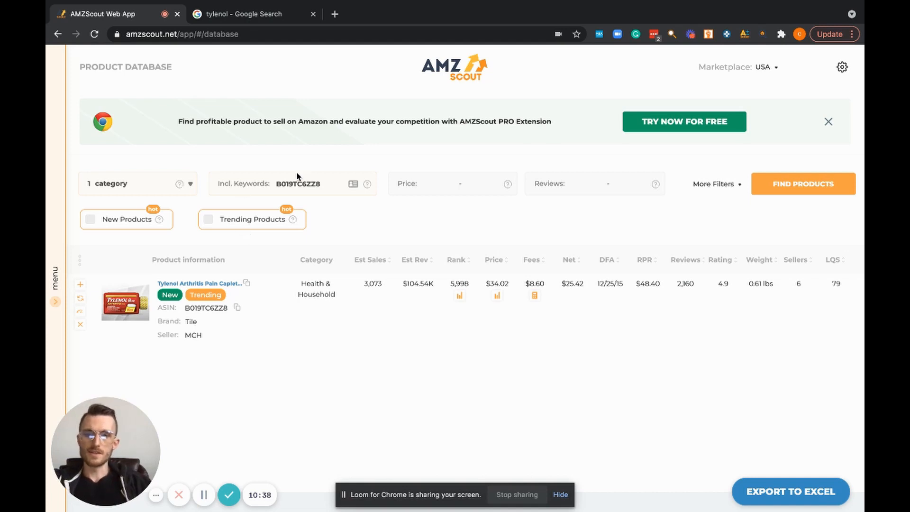
Step: Clear the ASIN keyword, deselect Health & Household, and select Toys & Games
left_click(297, 183)
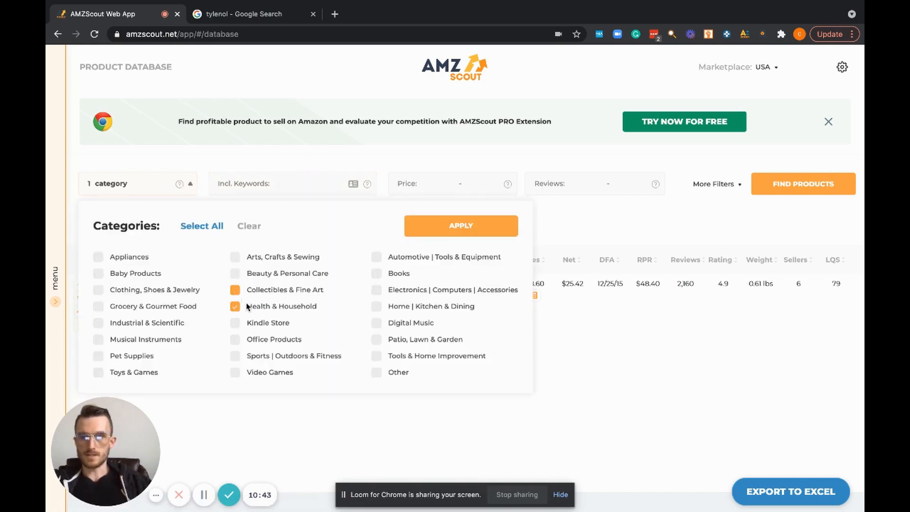
left_click(461, 226)
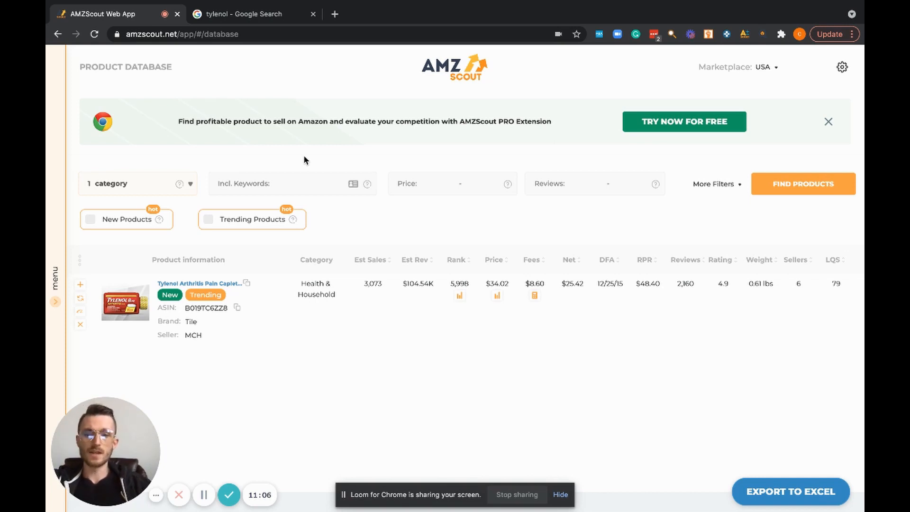
mouse_move(187, 191)
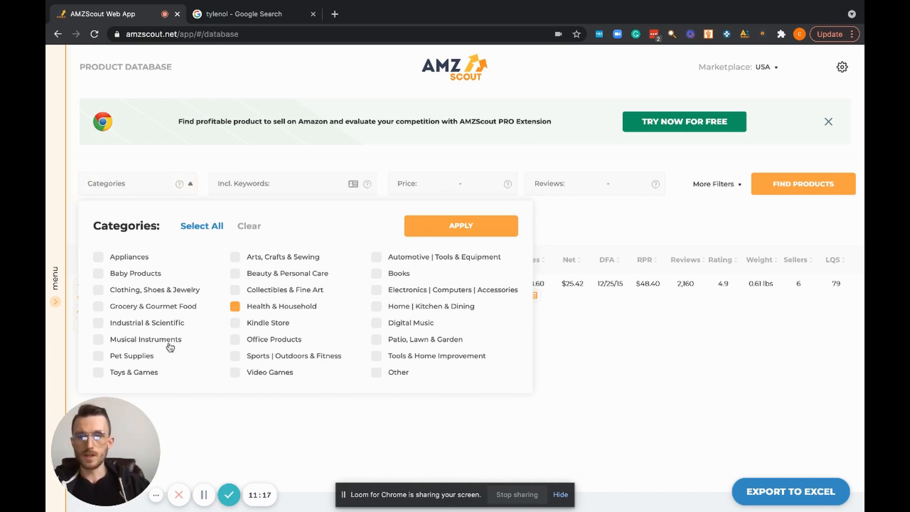
left_click(98, 372)
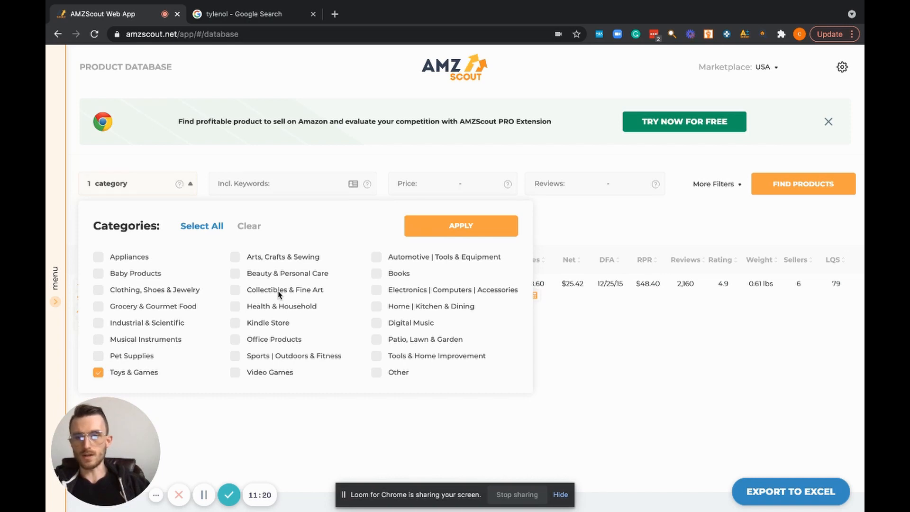
mouse_move(158, 383)
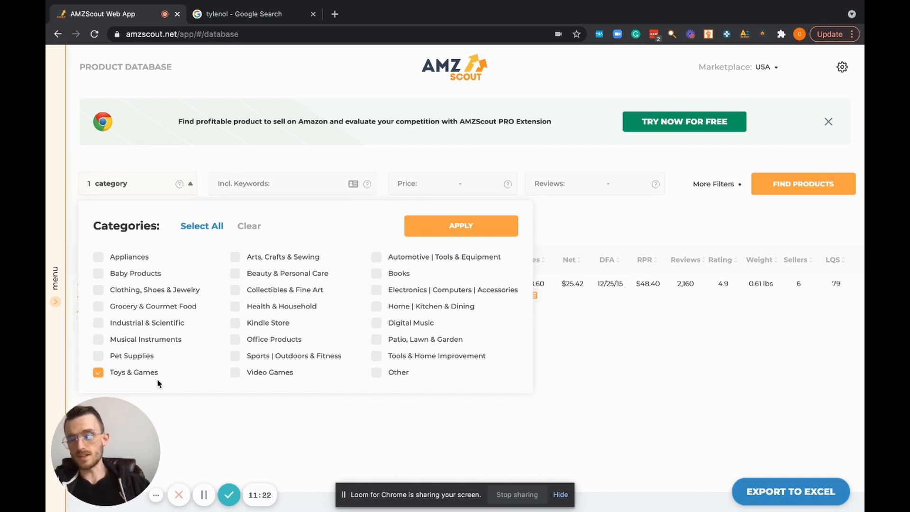
Step: Toggle several categories, including Video Games and Health & Household
left_click(98, 372)
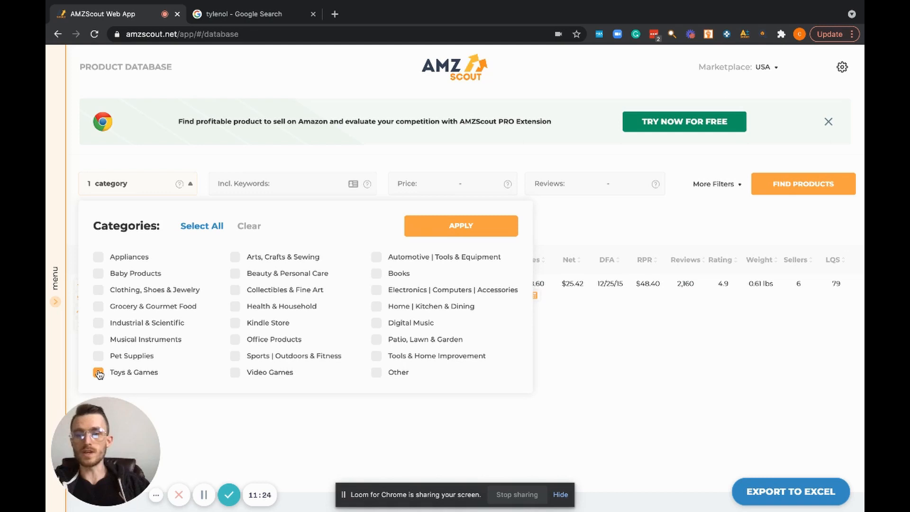
left_click(235, 372)
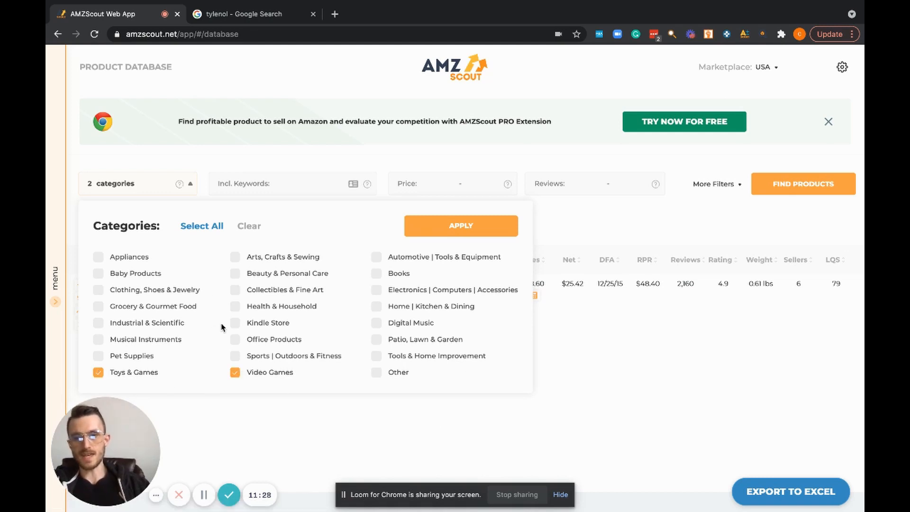
left_click(235, 306)
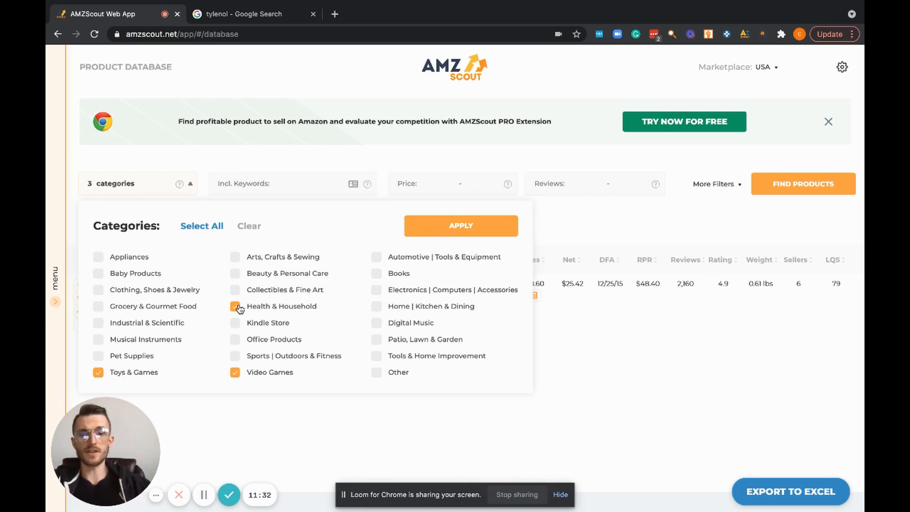
left_click(235, 257)
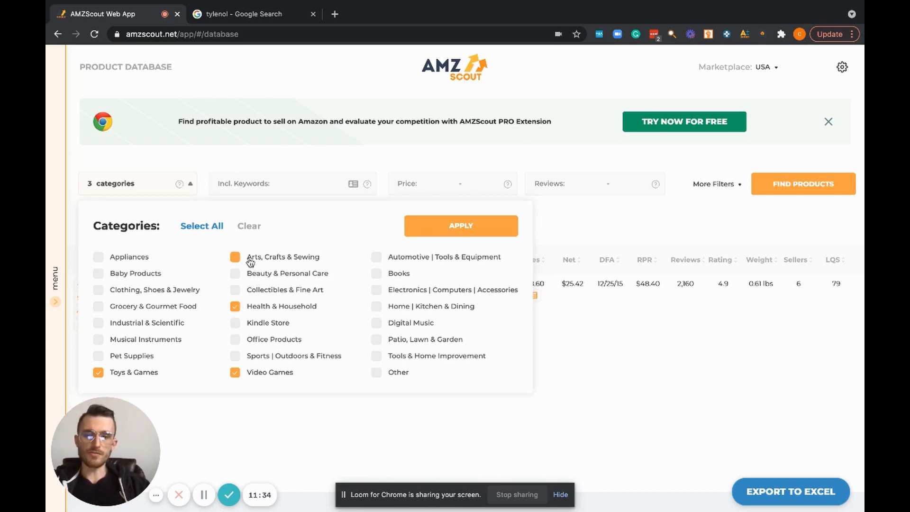
left_click(235, 256)
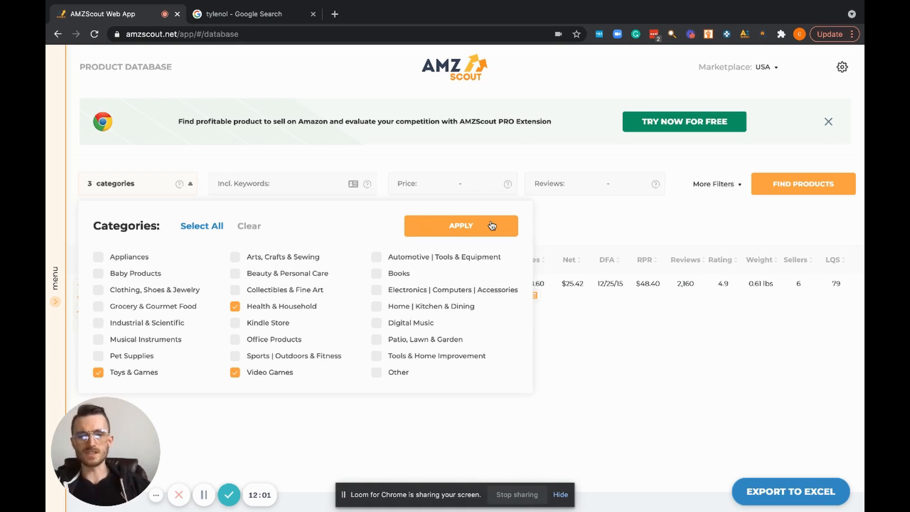
mouse_move(550, 226)
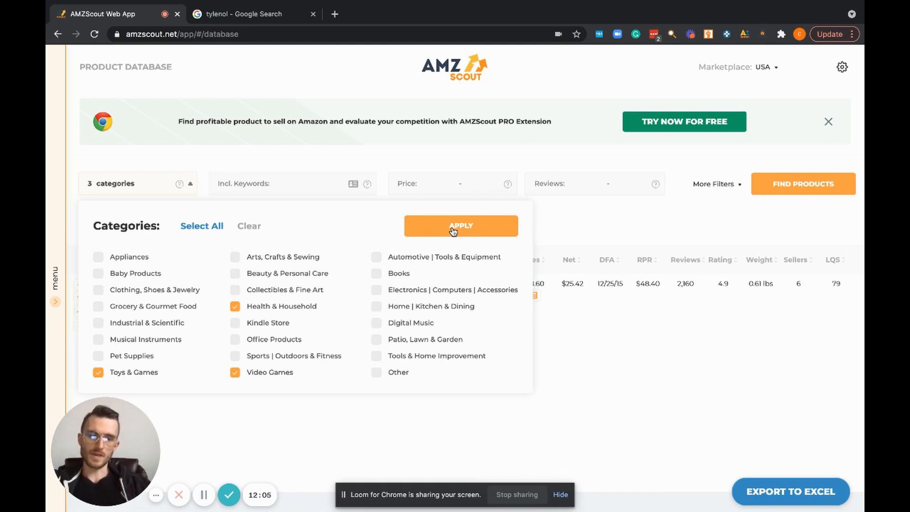
mouse_move(227, 318)
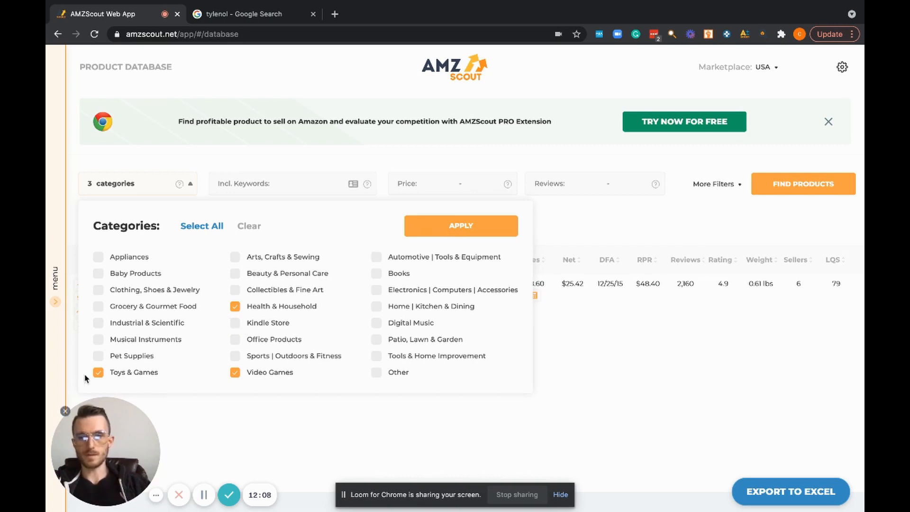
Step: Apply Toys & Games as the only category and enter the keyword 'hasbro'
left_click(460, 226)
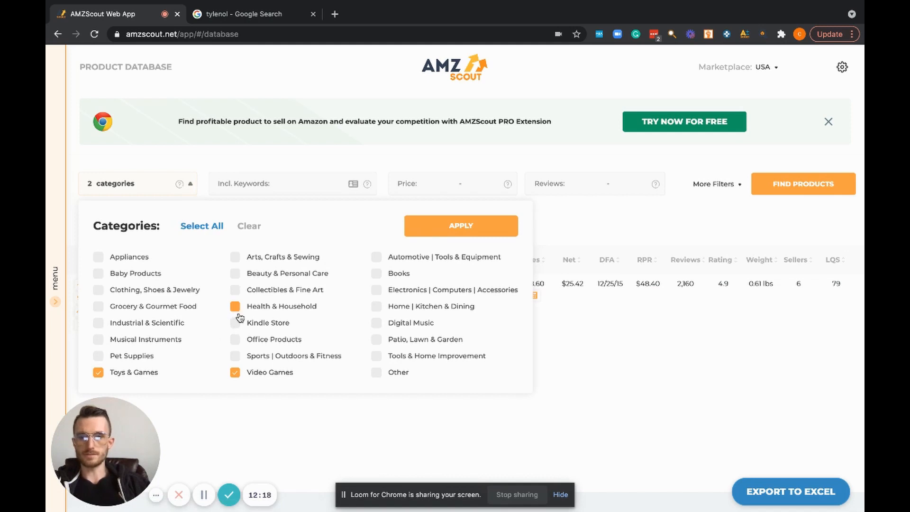
left_click(235, 306)
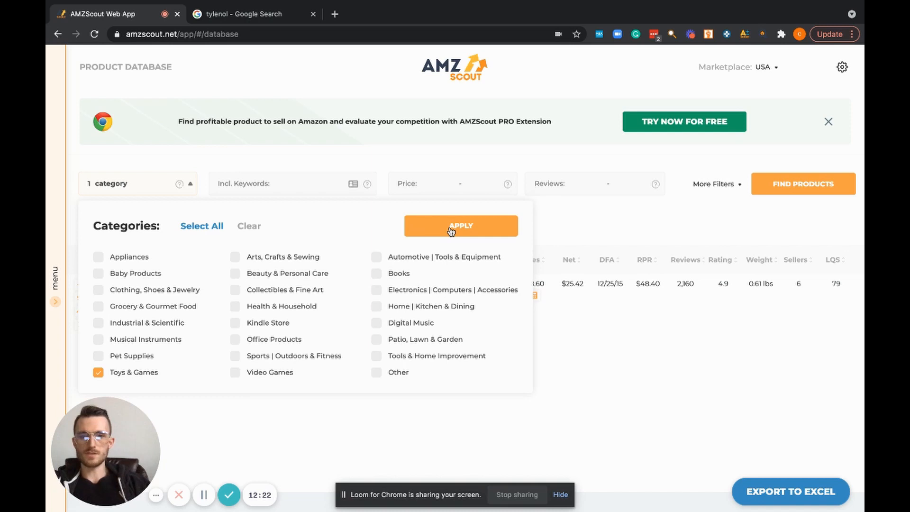
left_click(460, 225)
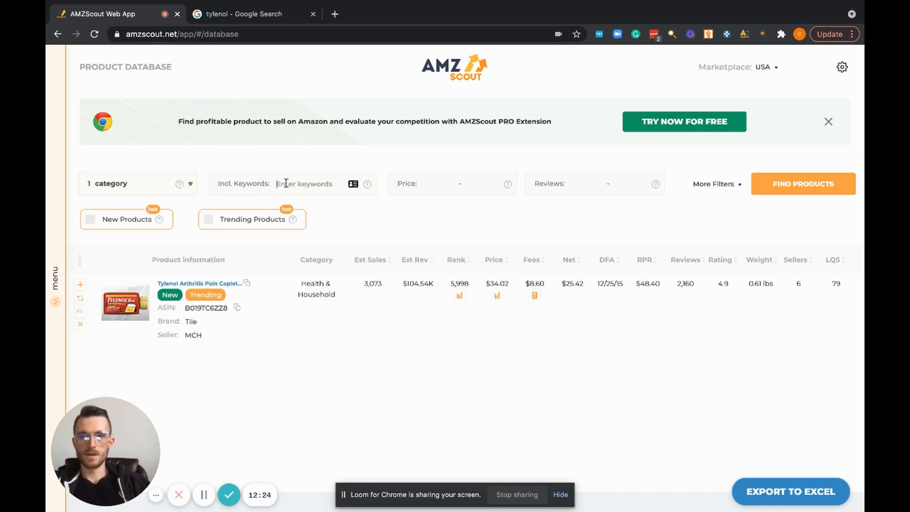
type("hasbro")
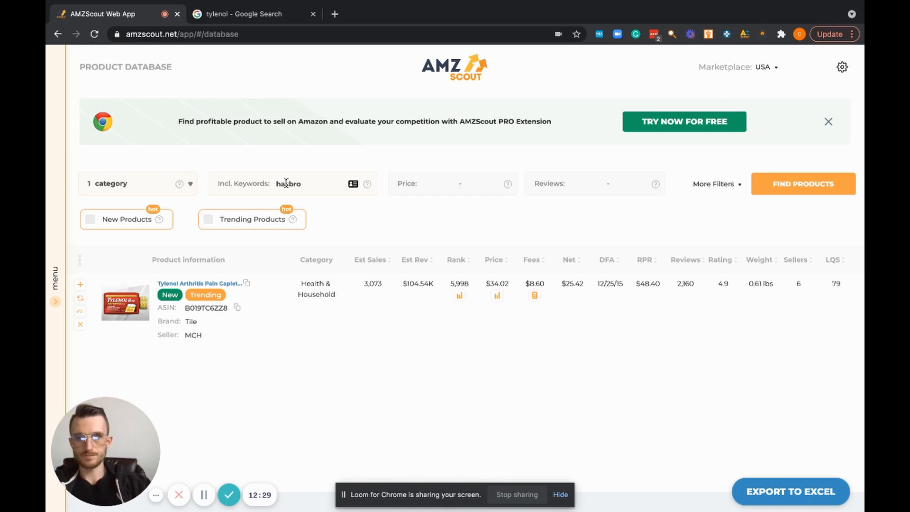
type("hasbro")
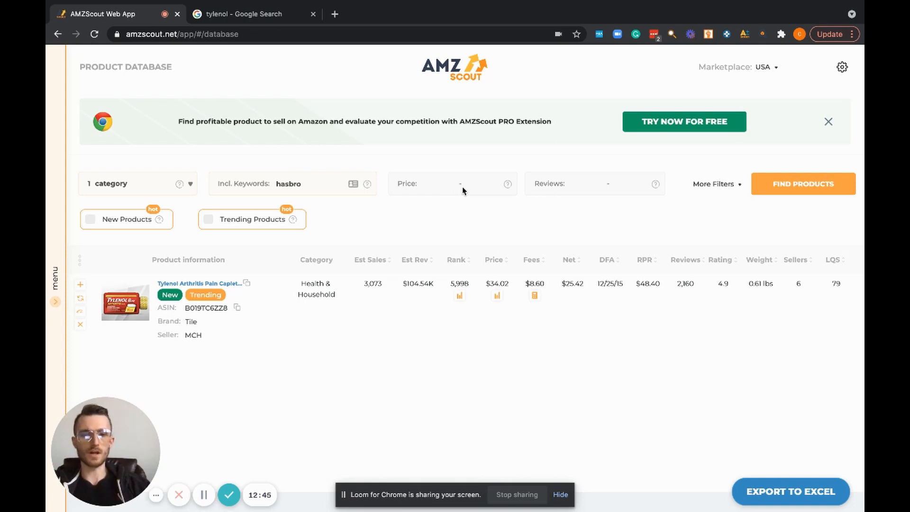
mouse_move(580, 196)
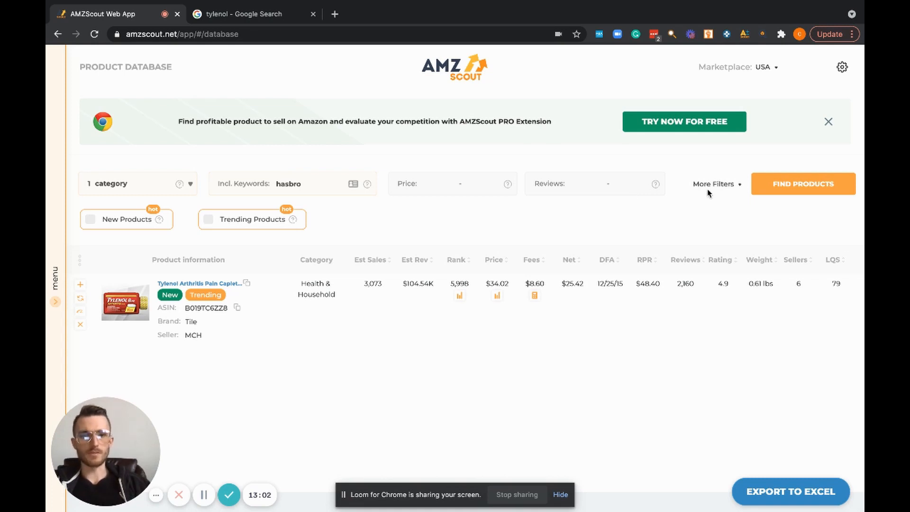
left_click(715, 184)
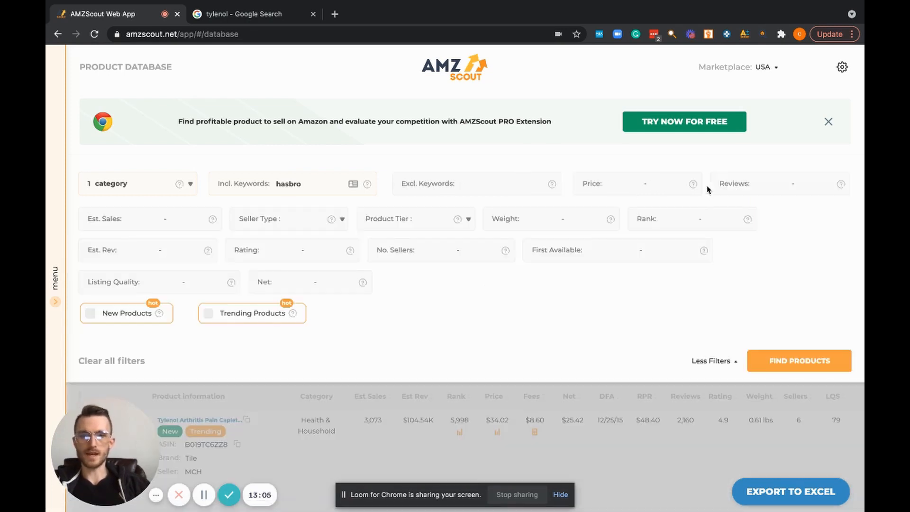
mouse_move(541, 312)
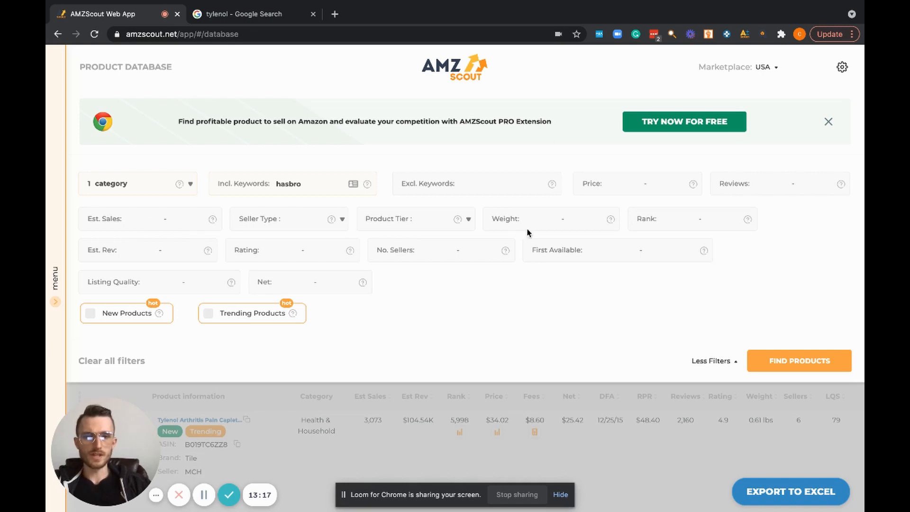
mouse_move(246, 282)
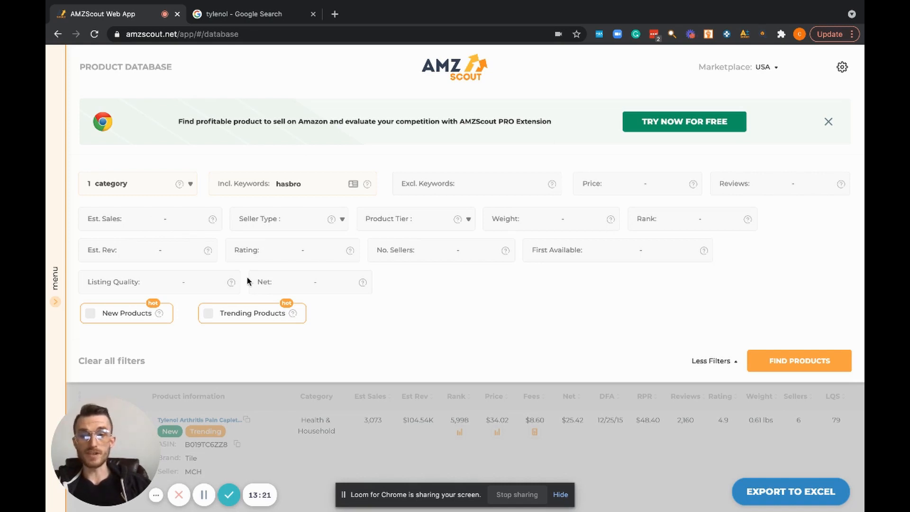
mouse_move(189, 264)
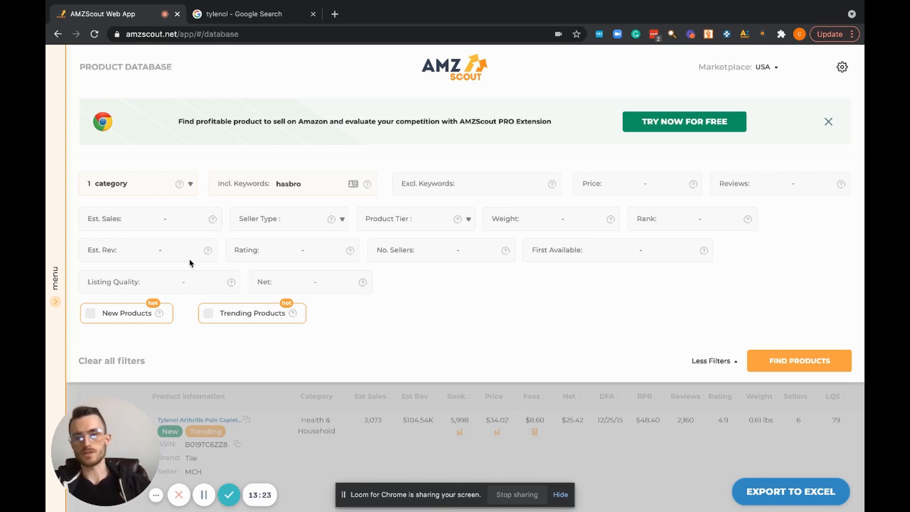
mouse_move(124, 230)
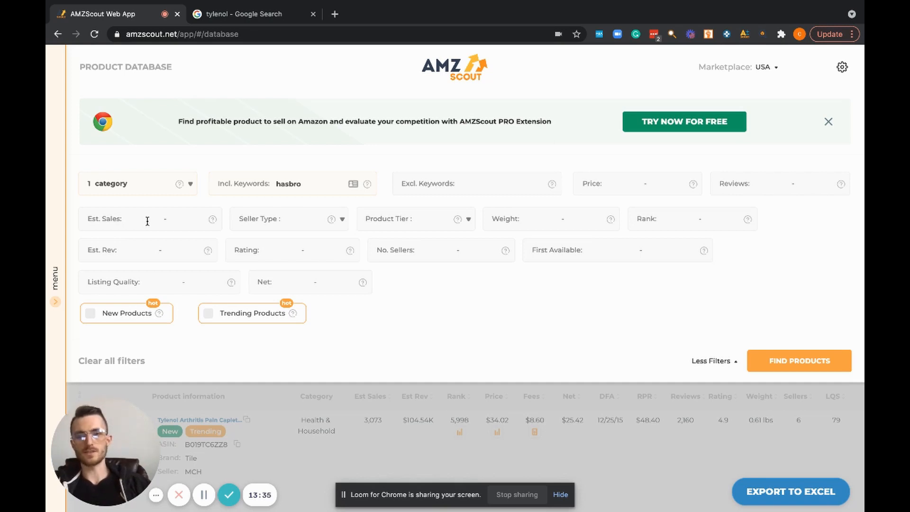
mouse_move(212, 225)
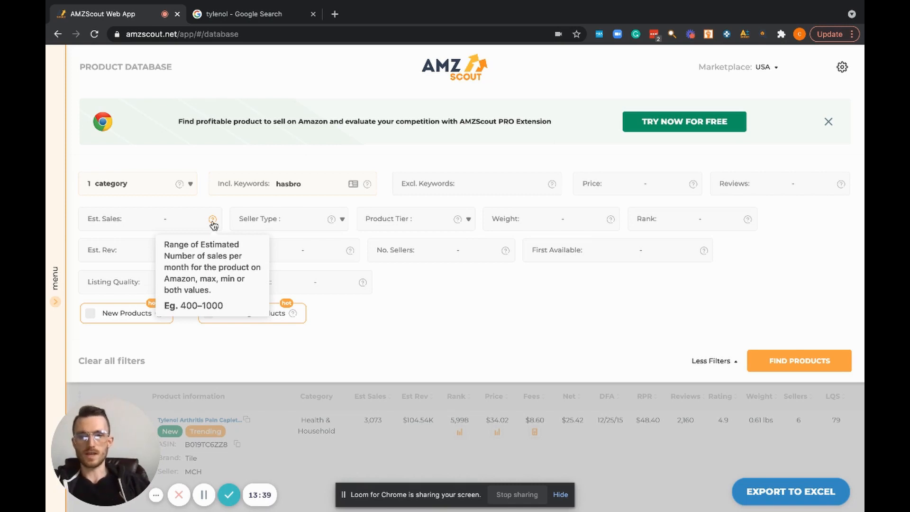
mouse_move(180, 187)
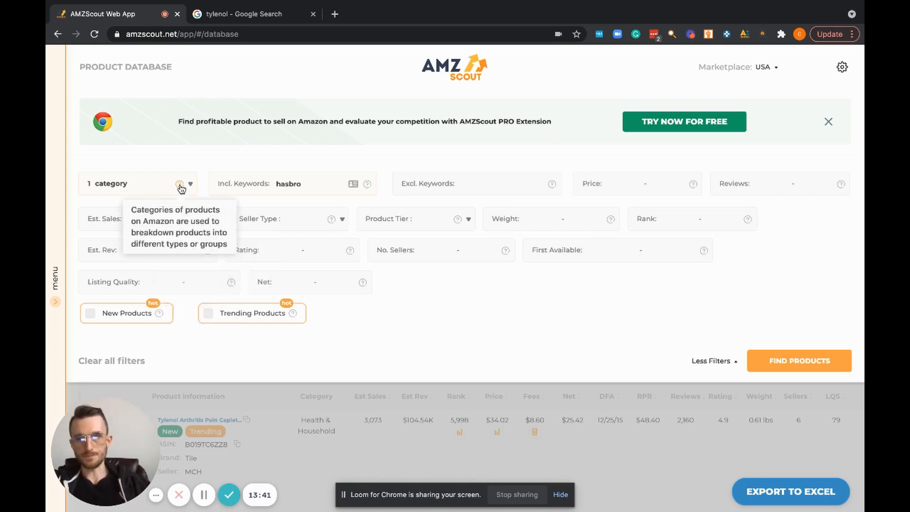
mouse_move(215, 222)
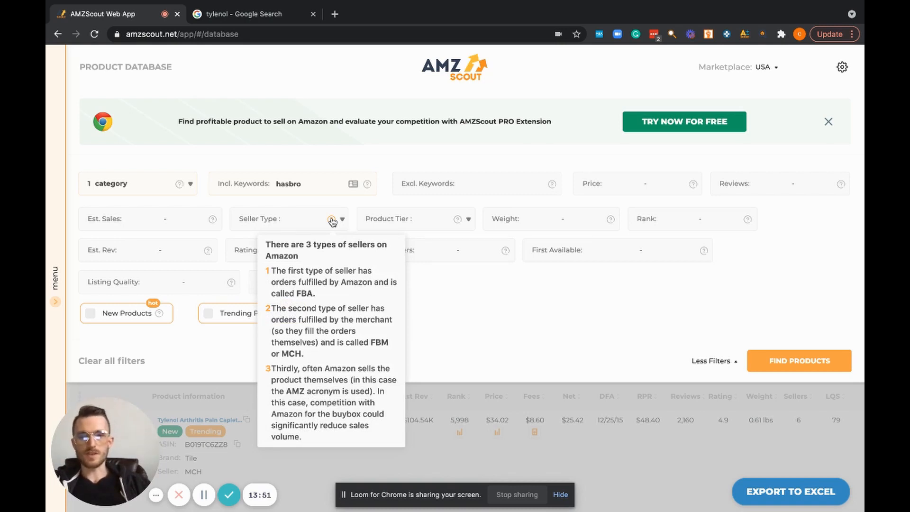
mouse_move(481, 323)
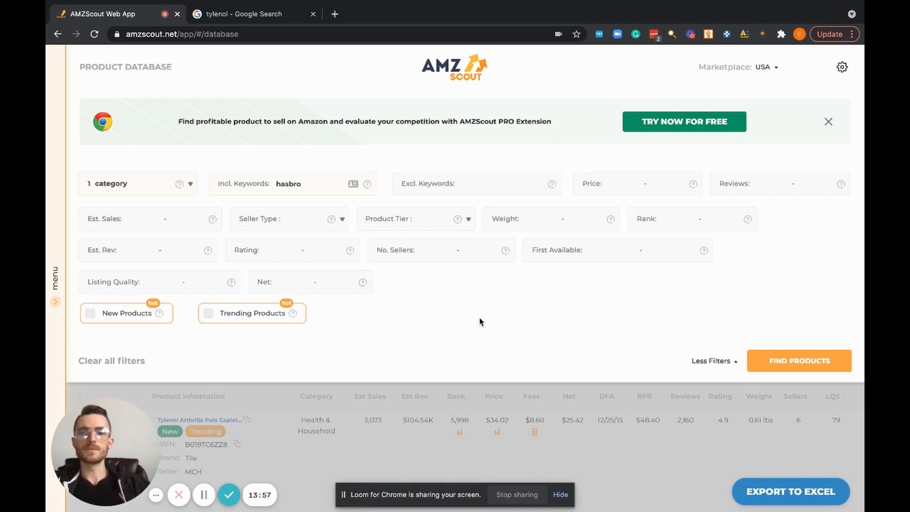
mouse_move(287, 234)
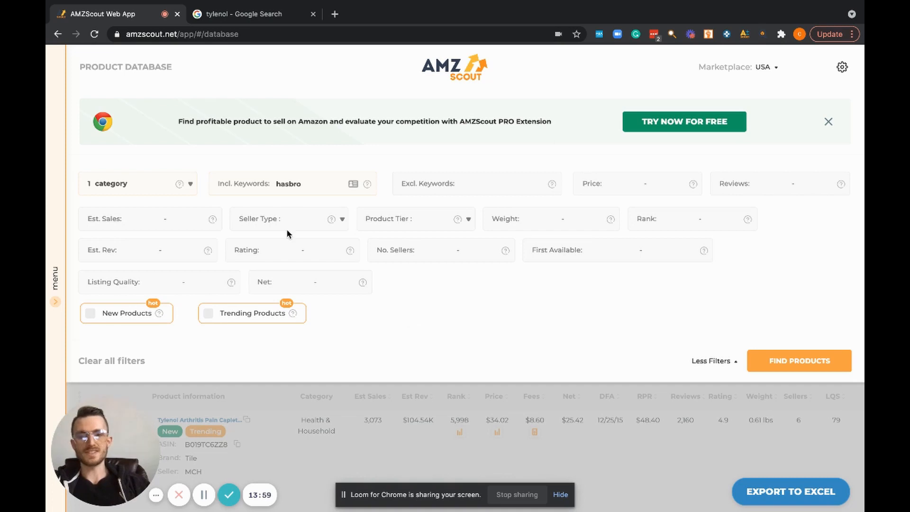
mouse_move(346, 227)
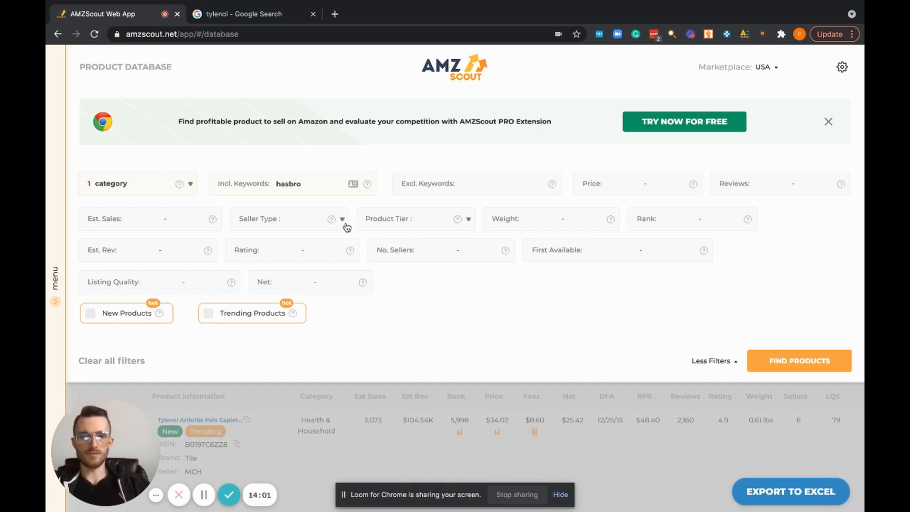
mouse_move(427, 261)
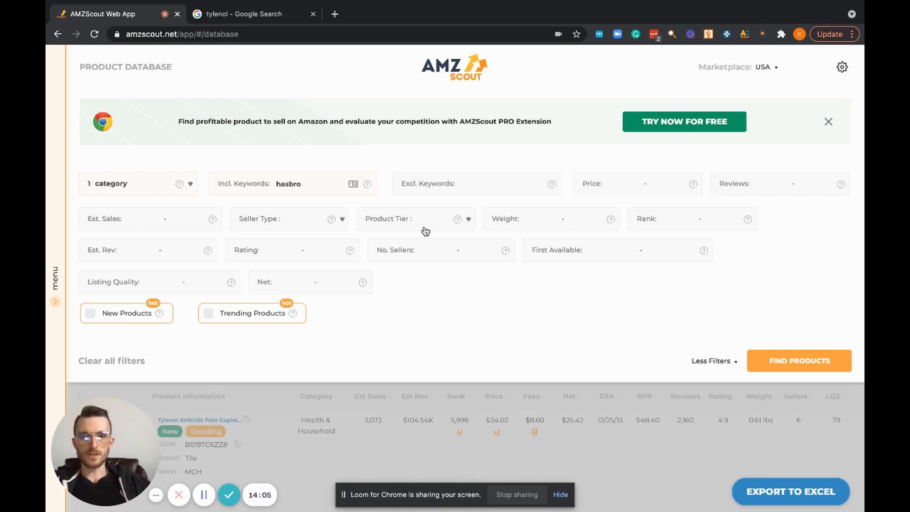
mouse_move(421, 225)
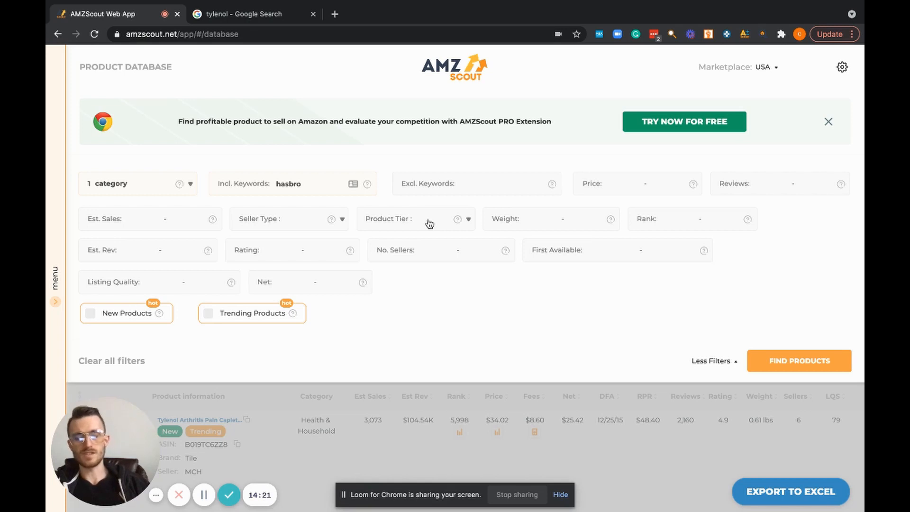
mouse_move(508, 219)
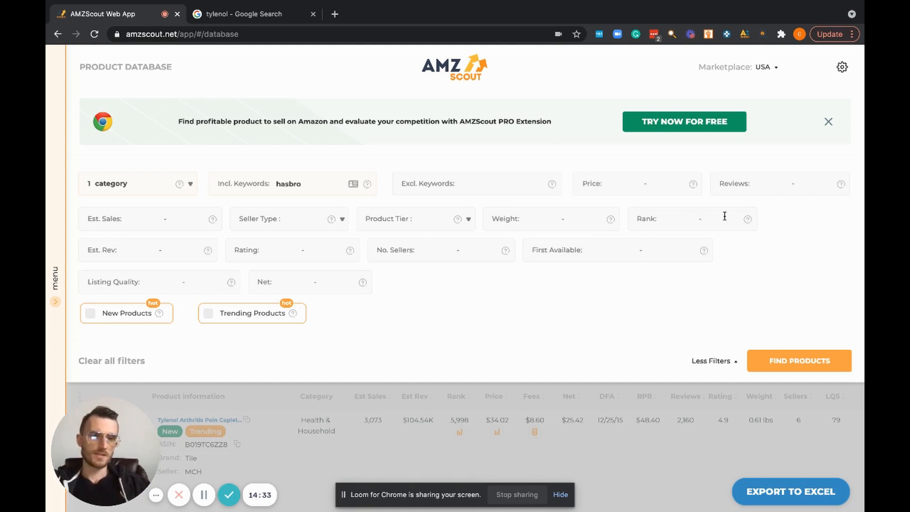
mouse_move(748, 219)
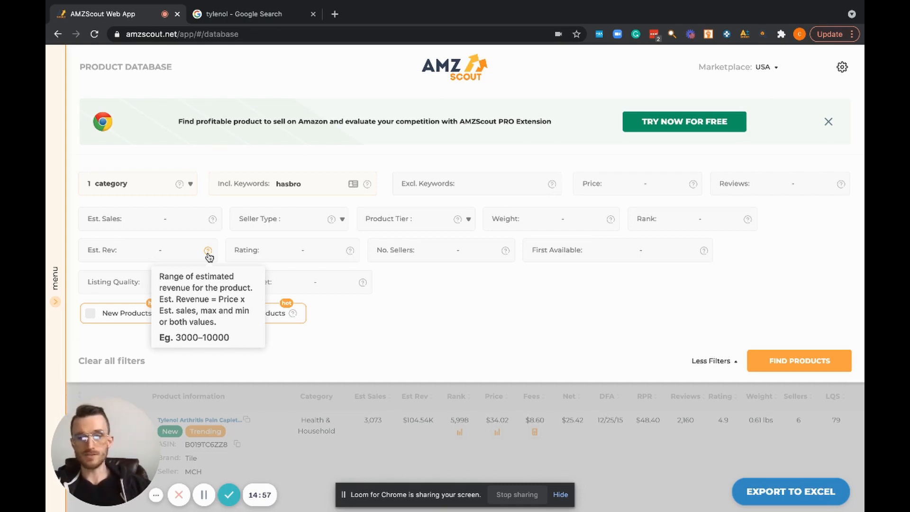
mouse_move(354, 271)
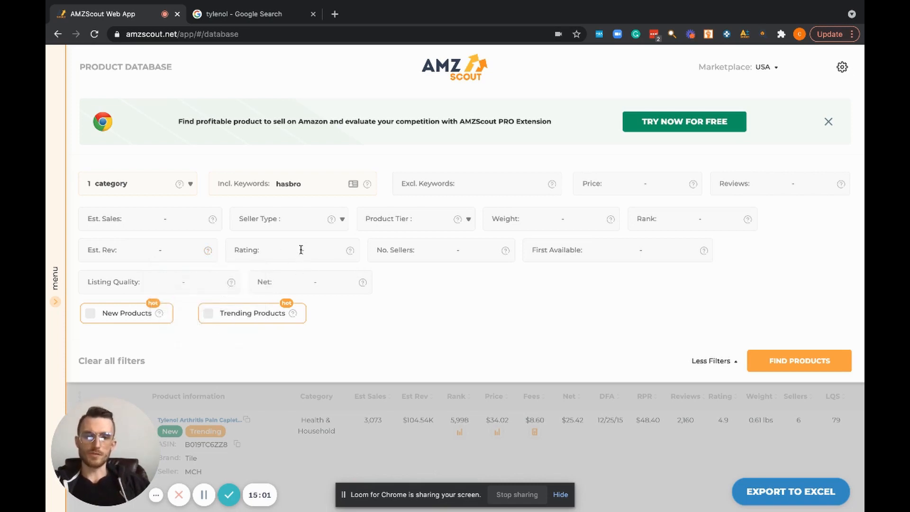
mouse_move(453, 262)
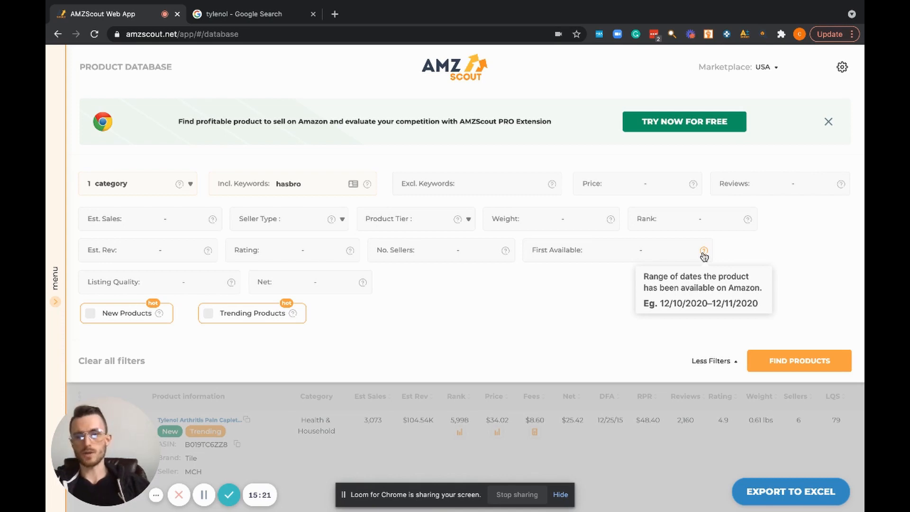
mouse_move(231, 285)
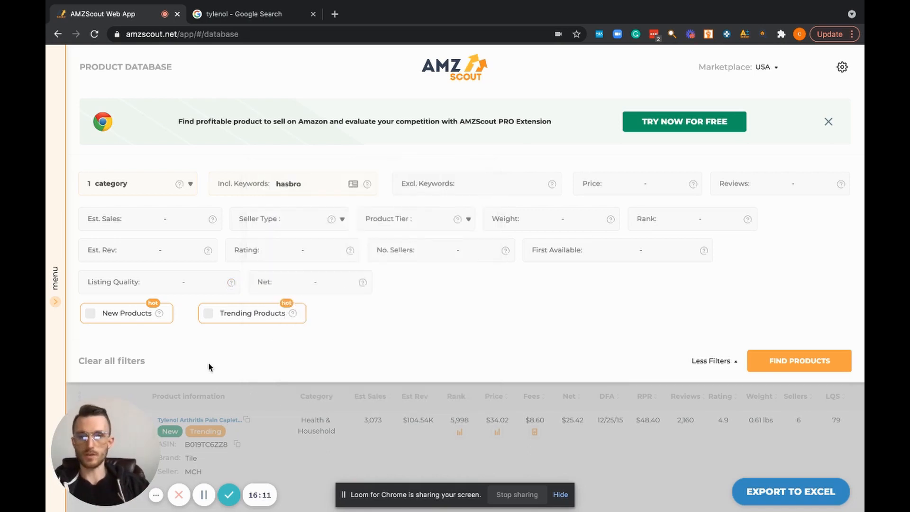
mouse_move(363, 283)
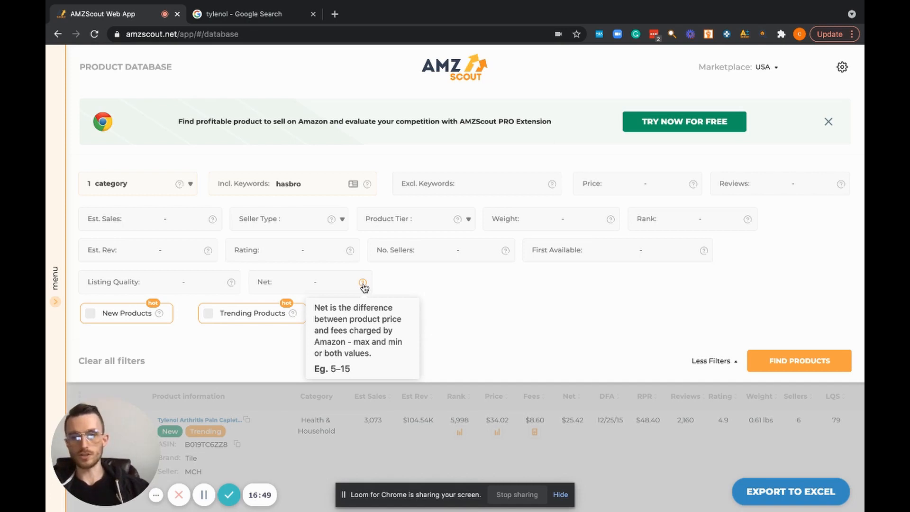
mouse_move(660, 327)
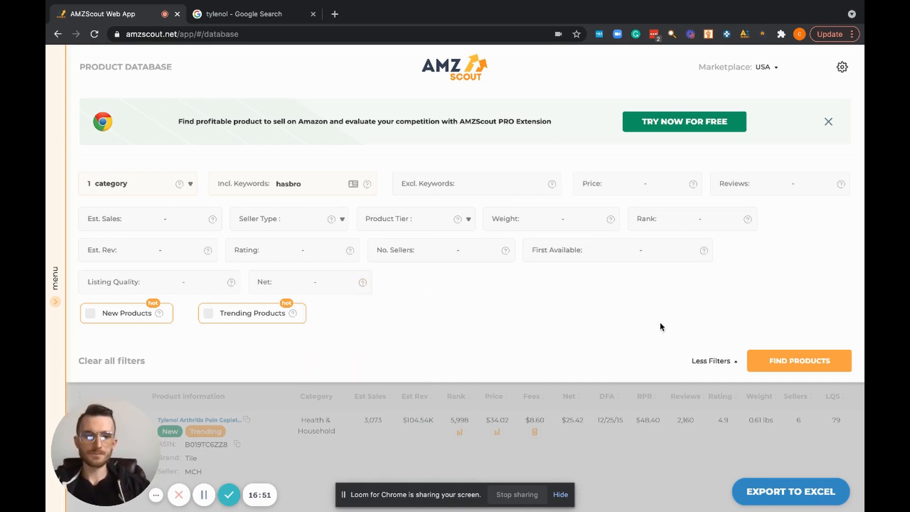
mouse_move(588, 320)
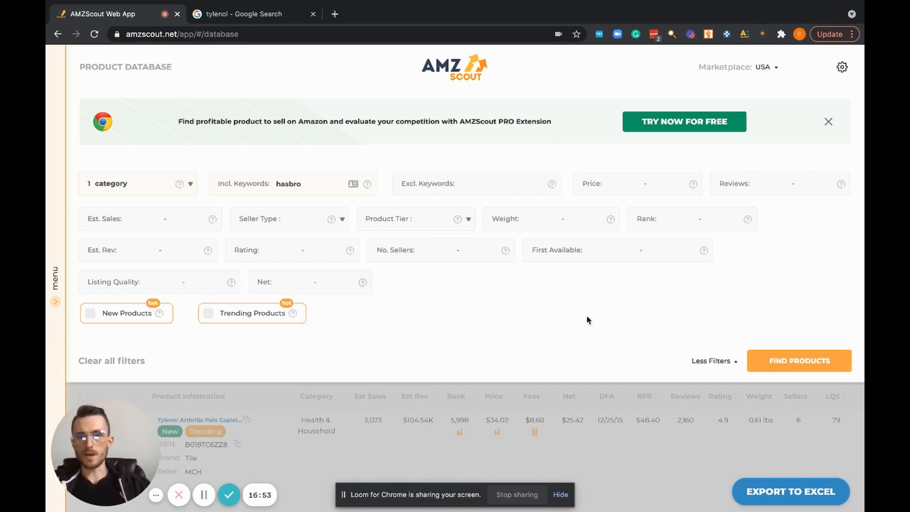
mouse_move(305, 295)
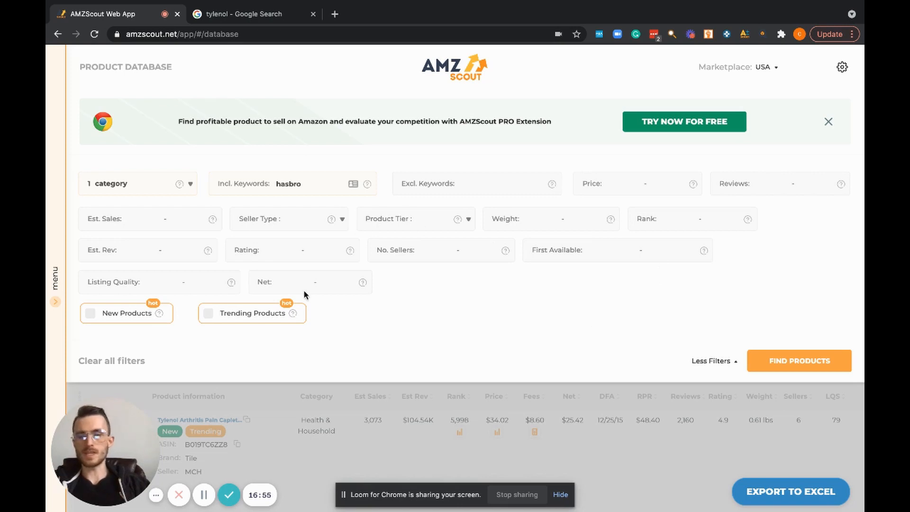
mouse_move(496, 243)
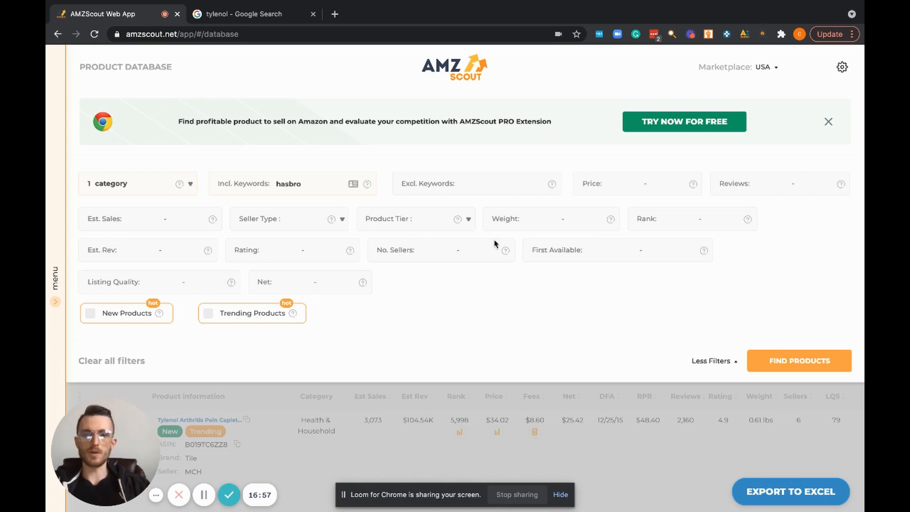
mouse_move(149, 177)
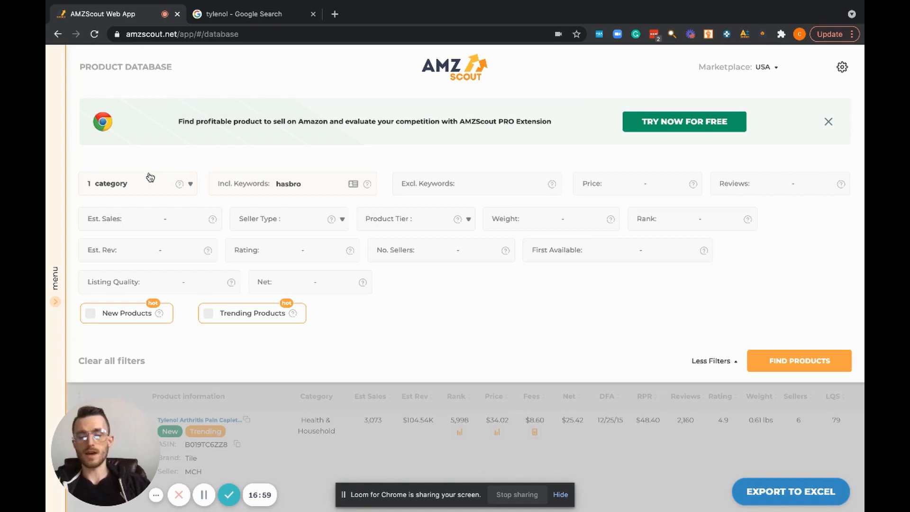
mouse_move(146, 191)
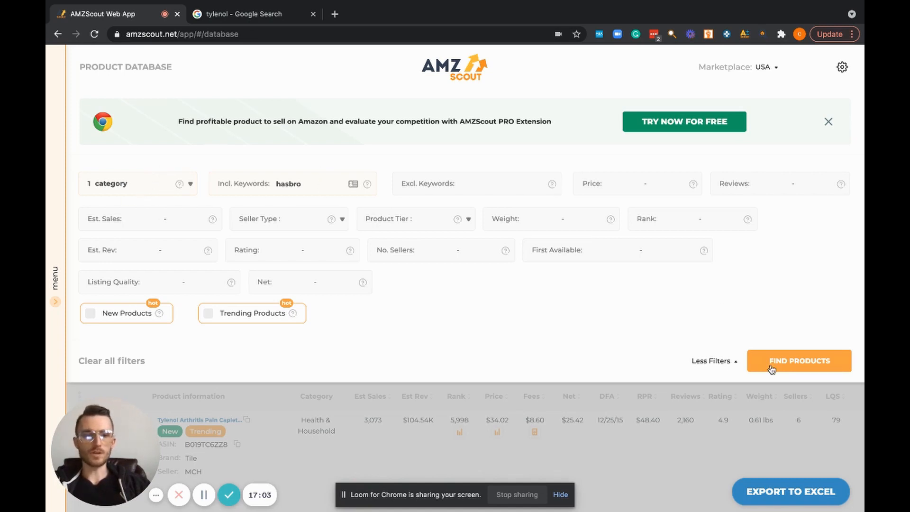
Step: Find Toys & Games products for 'hasbro' and scroll through the Hasbro results
left_click(799, 360)
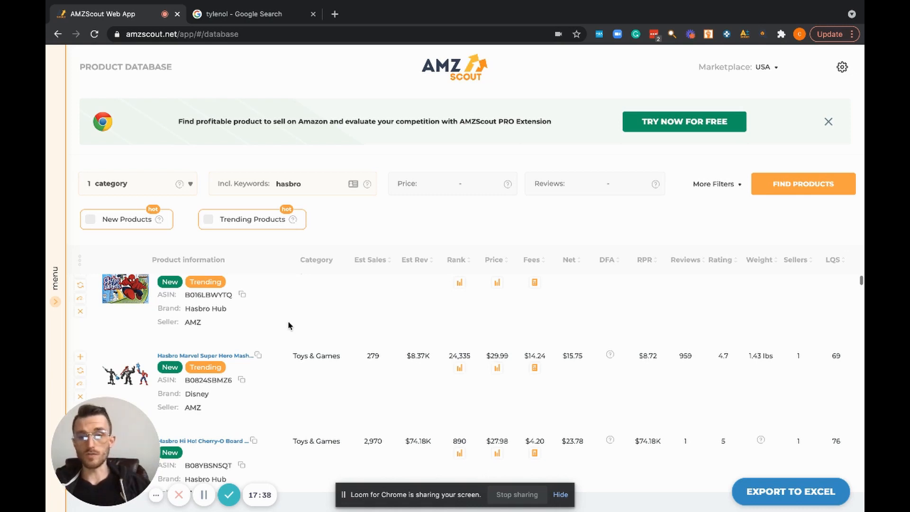
mouse_move(296, 387)
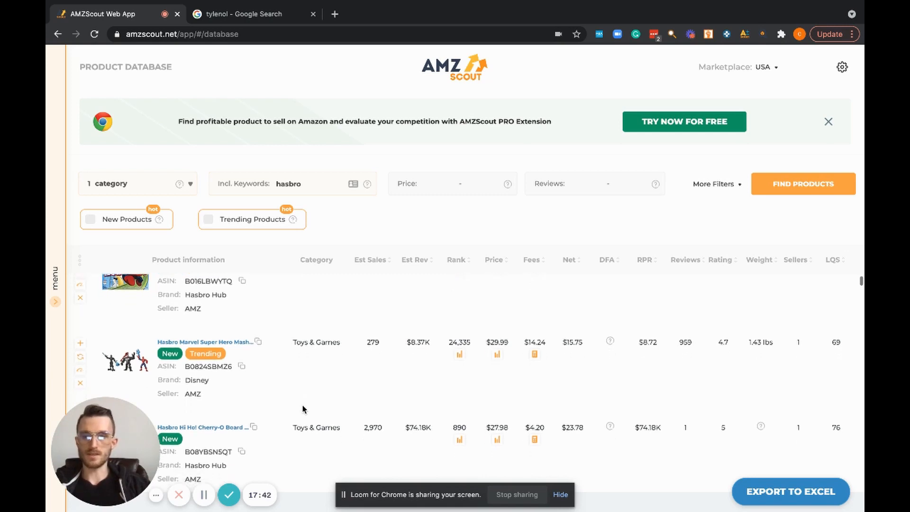
scroll("down", 3)
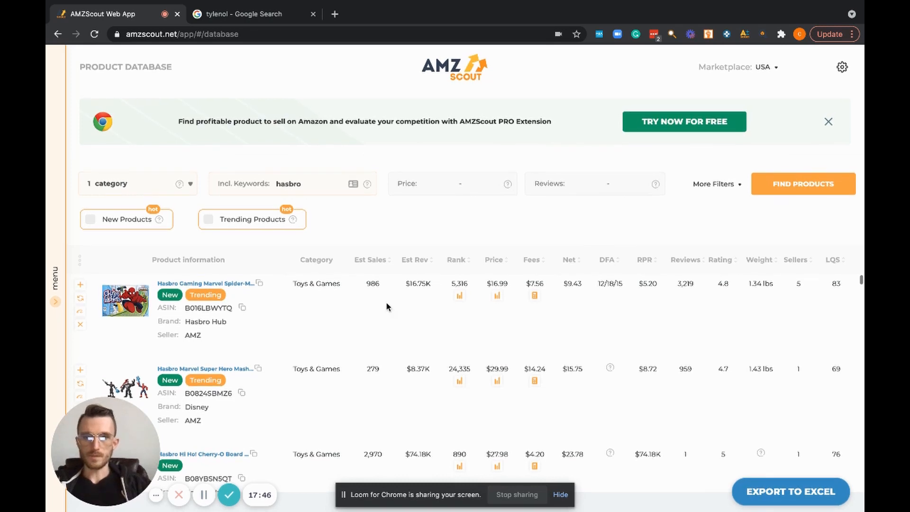
mouse_move(386, 292)
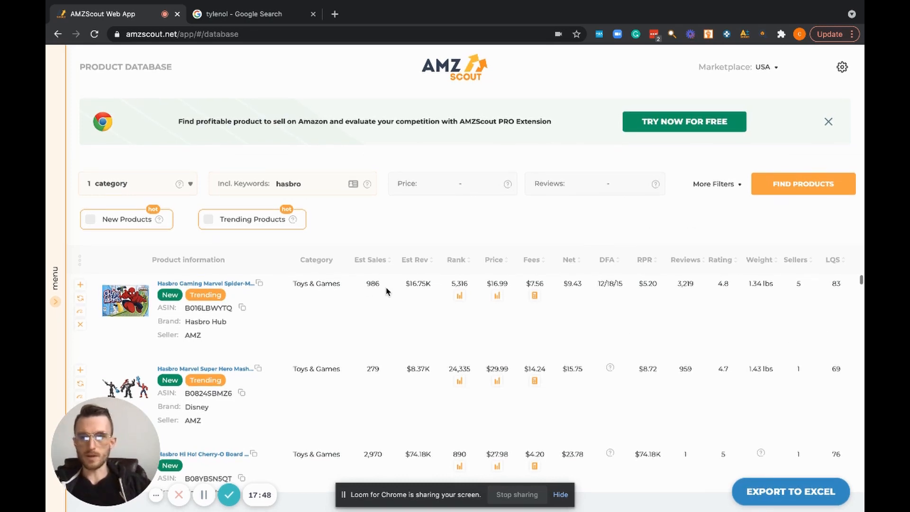
mouse_move(173, 271)
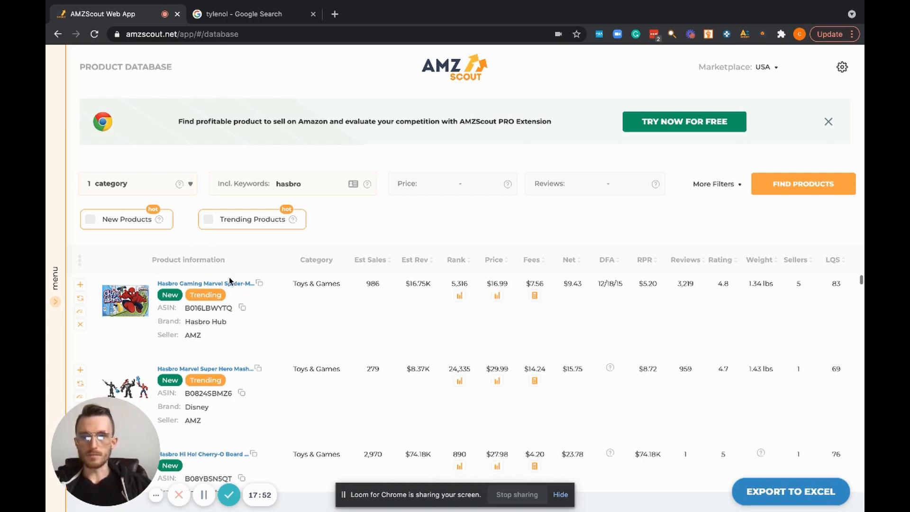
mouse_move(204, 284)
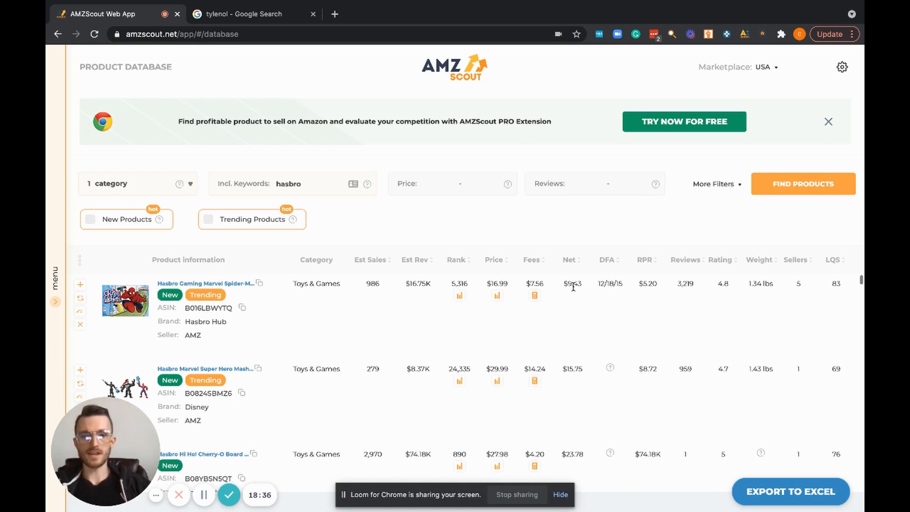
mouse_move(608, 286)
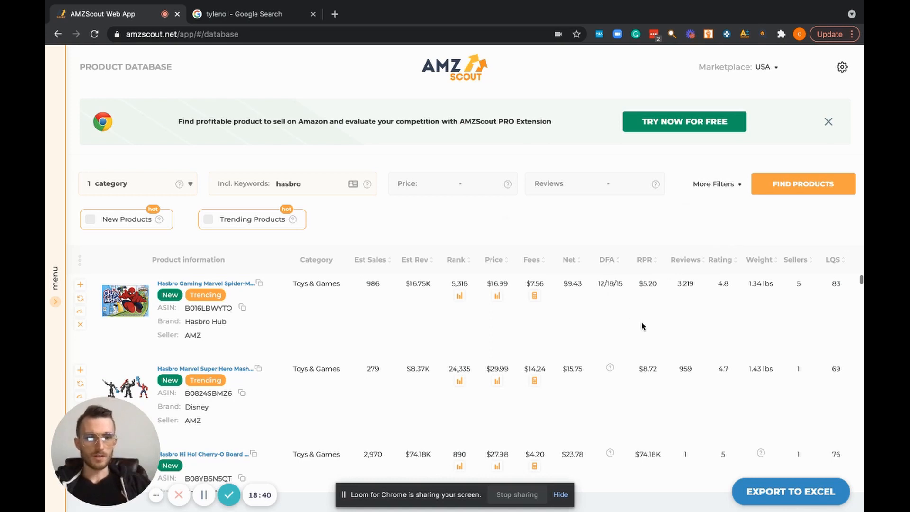
mouse_move(730, 309)
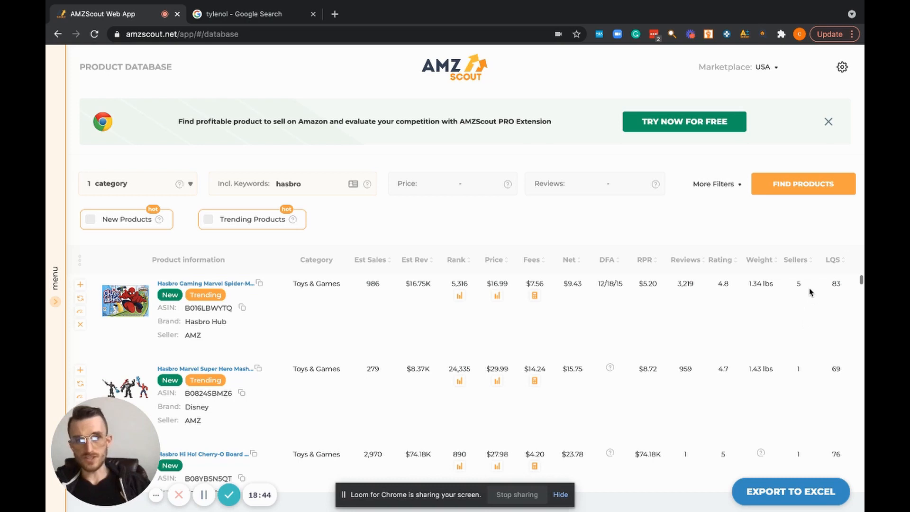
mouse_move(668, 322)
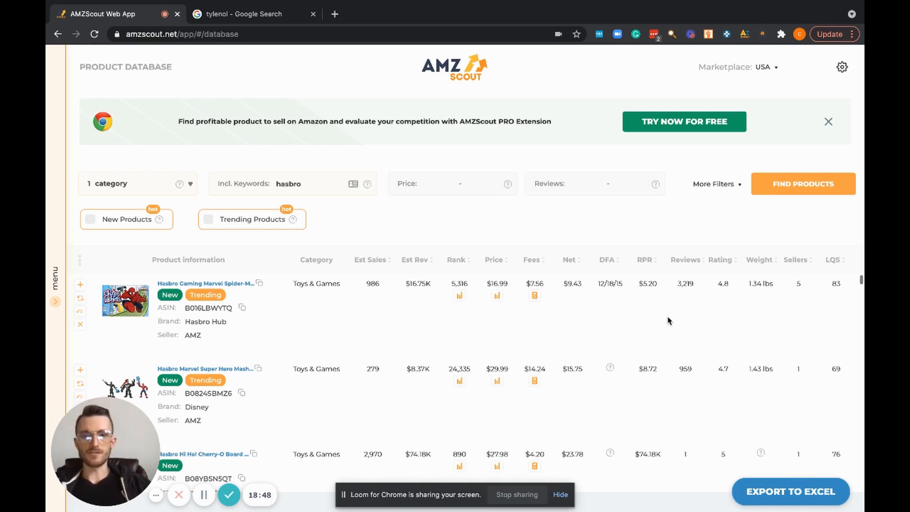
mouse_move(469, 349)
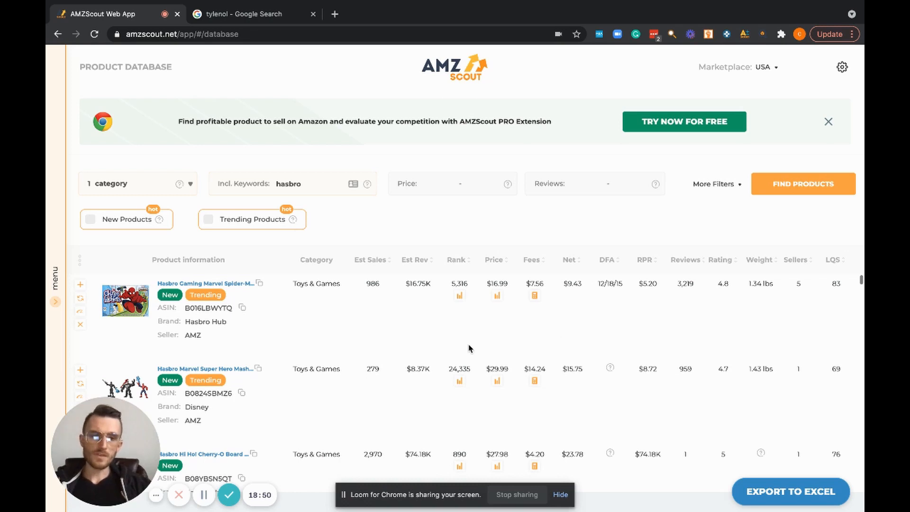